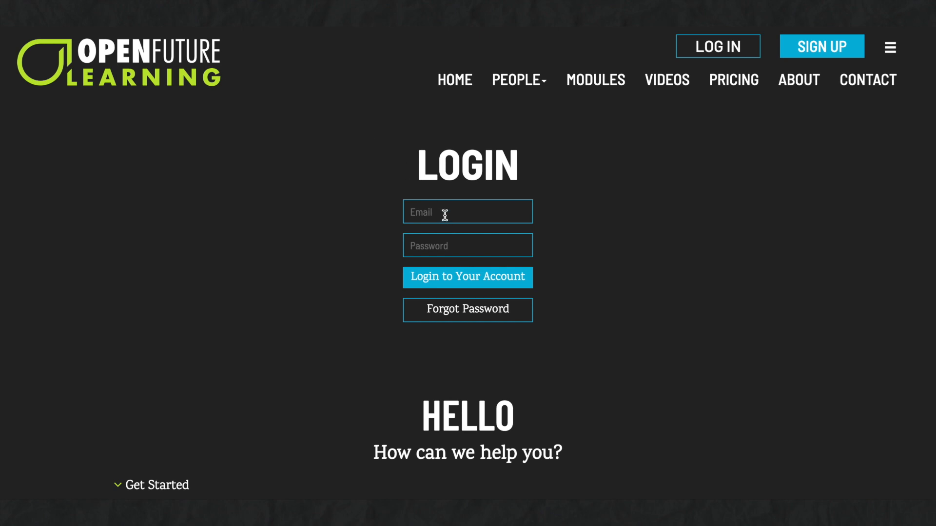
Step: Sign in with the account email and start Create New Module from Module Management
left_click(467, 278)
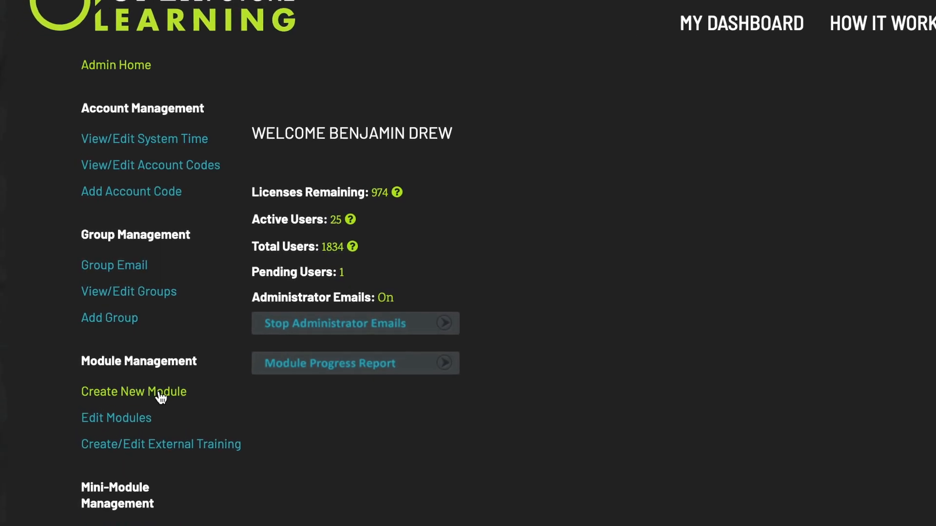
left_click(134, 392)
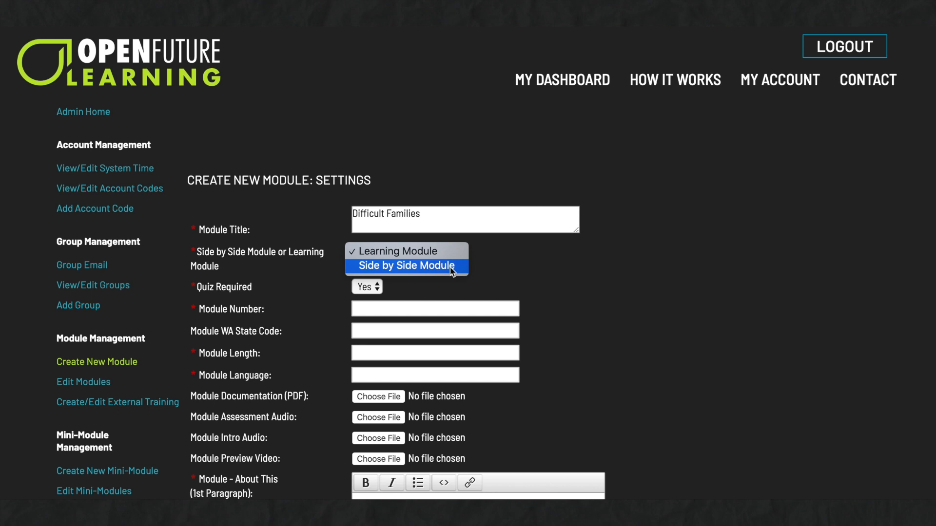
Step: Keep Learning Module with quiz required, set length 60 and language English
left_click(405, 250)
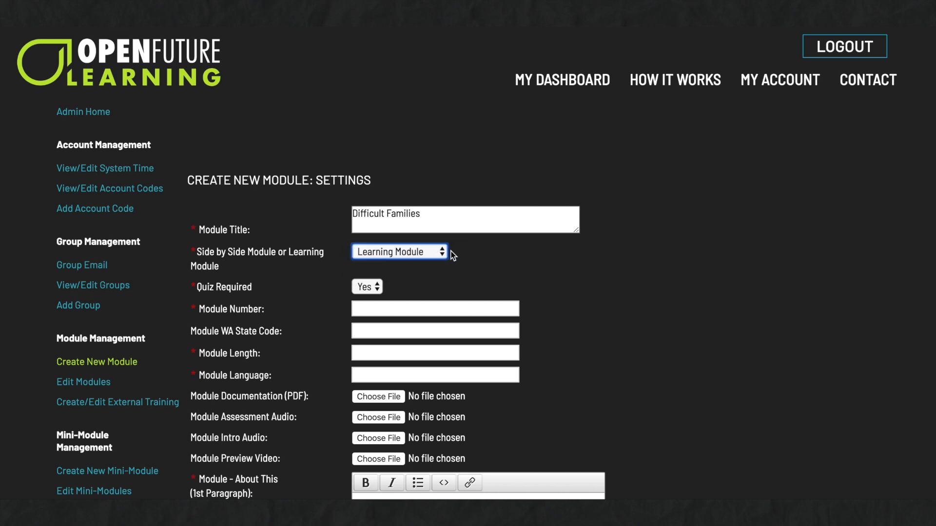
mouse_move(400, 281)
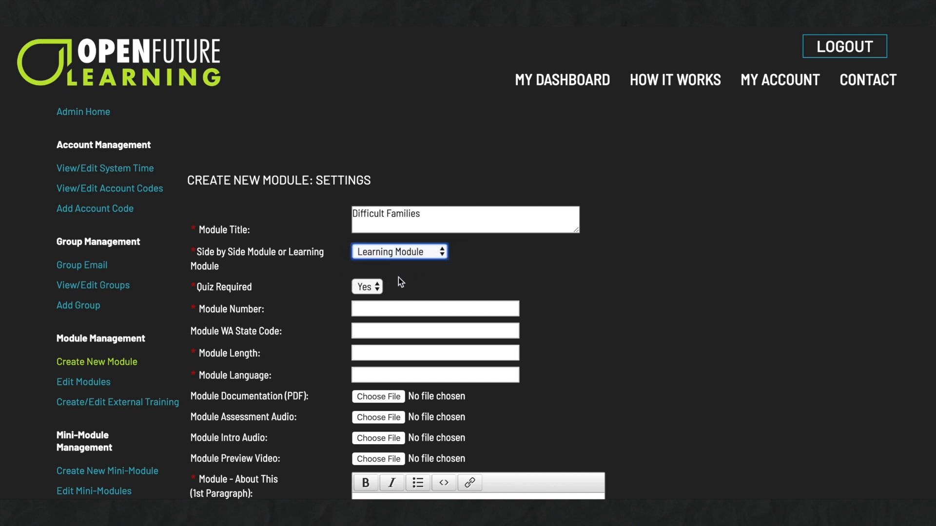
left_click(367, 286)
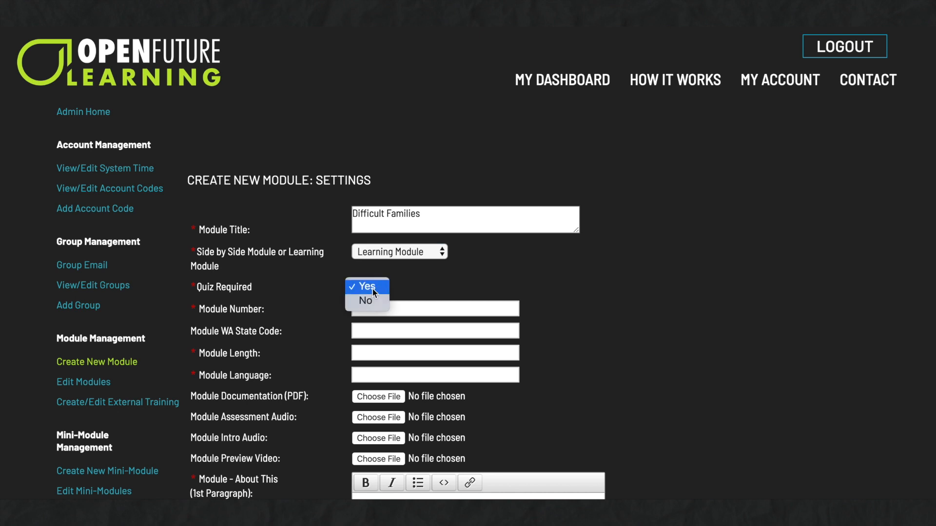
left_click(367, 287)
type("20")
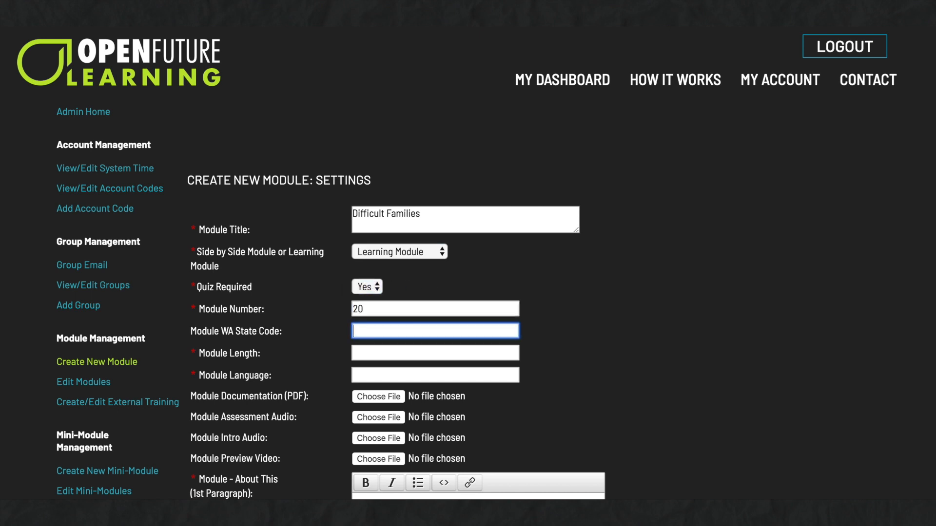
left_click(435, 351)
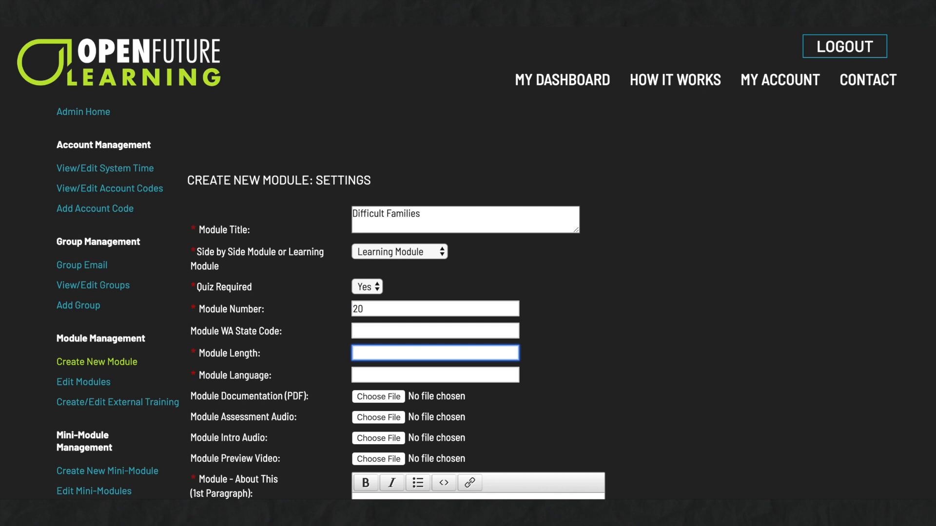
type("60")
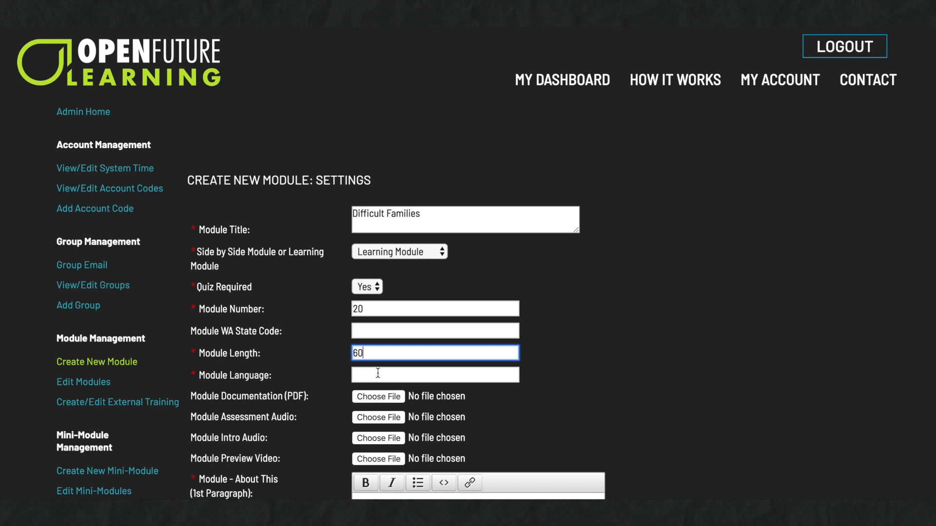
type("English")
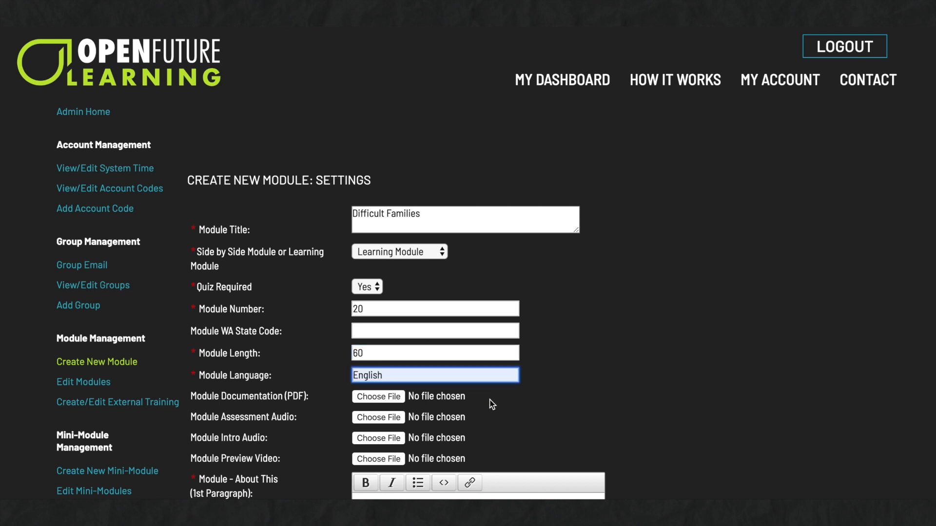
mouse_move(490, 406)
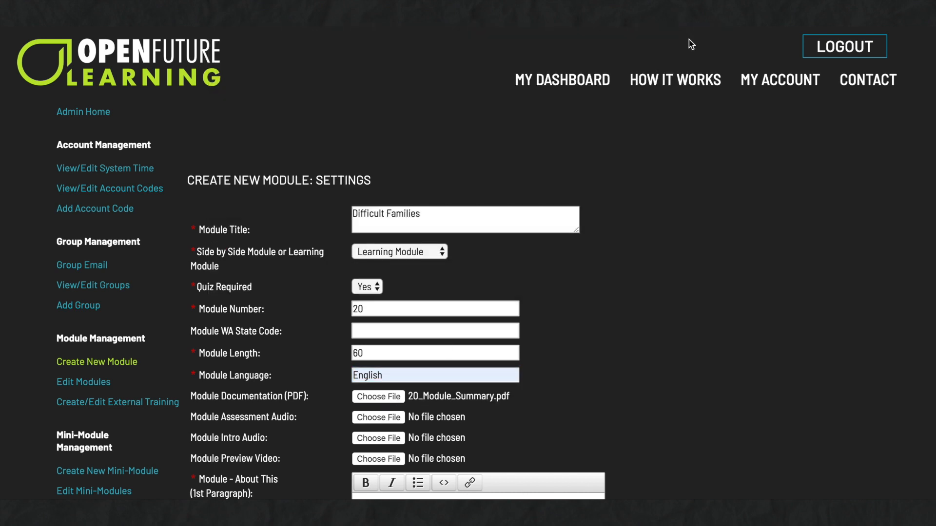
mouse_move(611, 294)
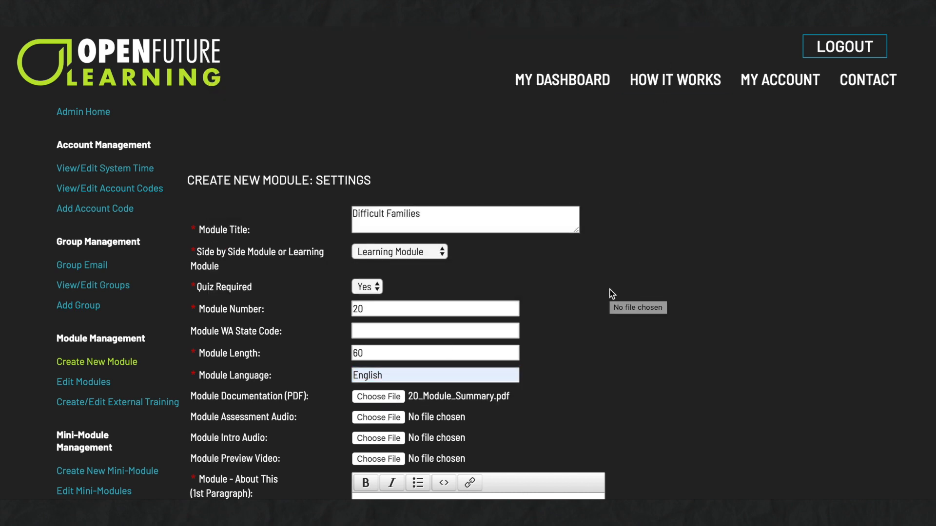
Step: Attach df_module_assessment.mp3 as assessment audio and df_homepage.mp3 as intro audio
scroll("down", 3)
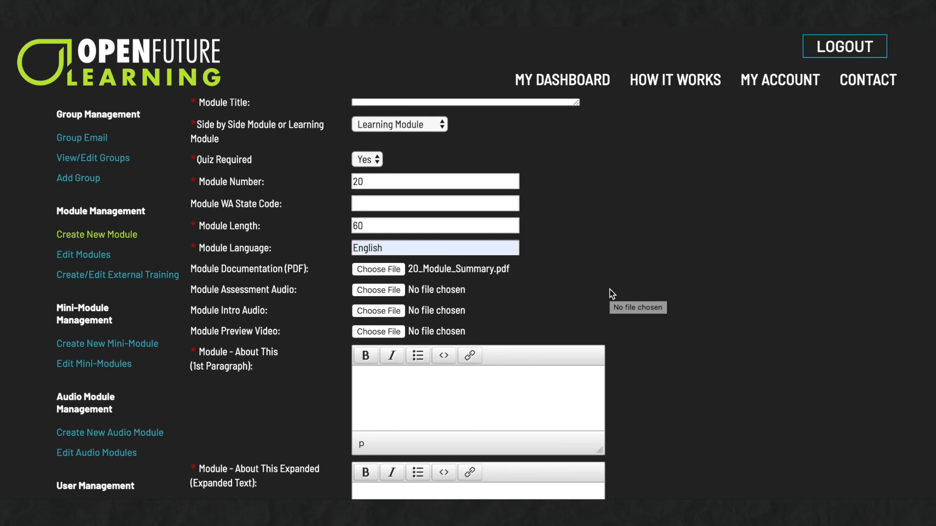
mouse_move(389, 297)
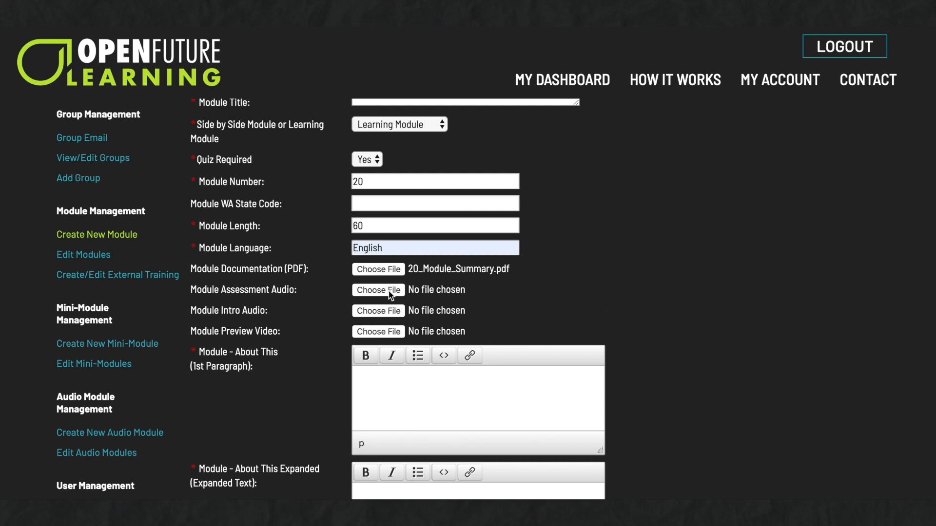
left_click(379, 291)
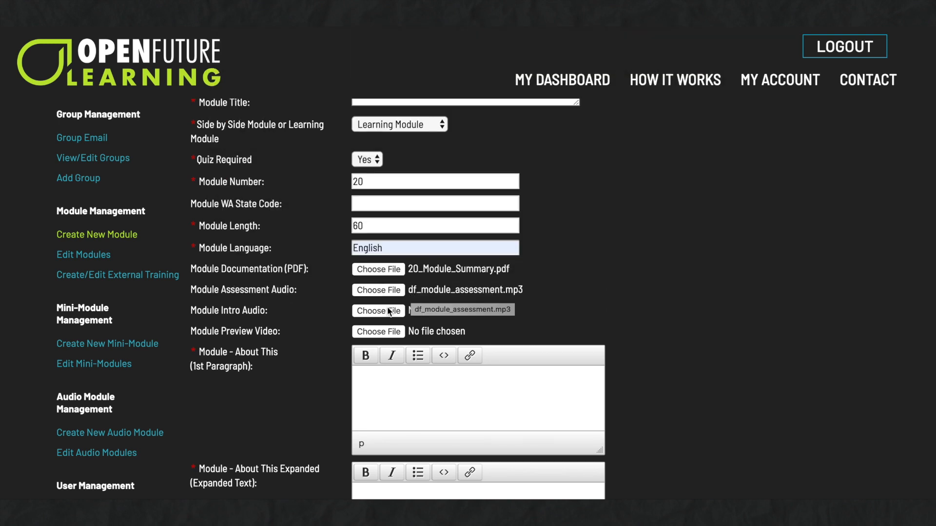
left_click(378, 311)
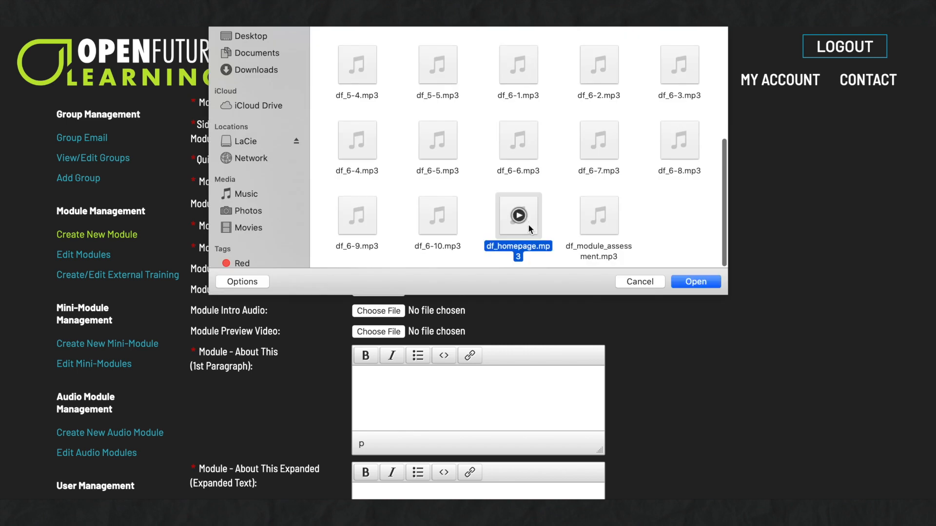
left_click(694, 280)
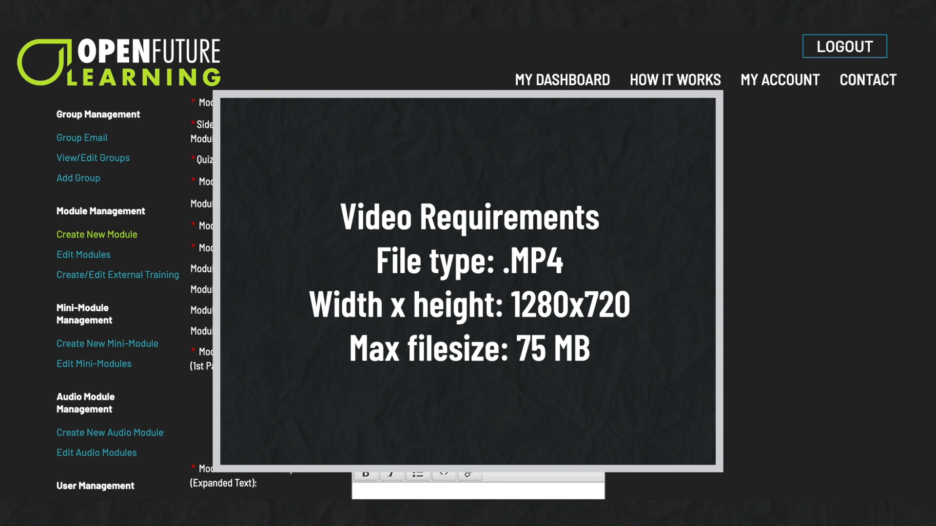
scroll("down", 3)
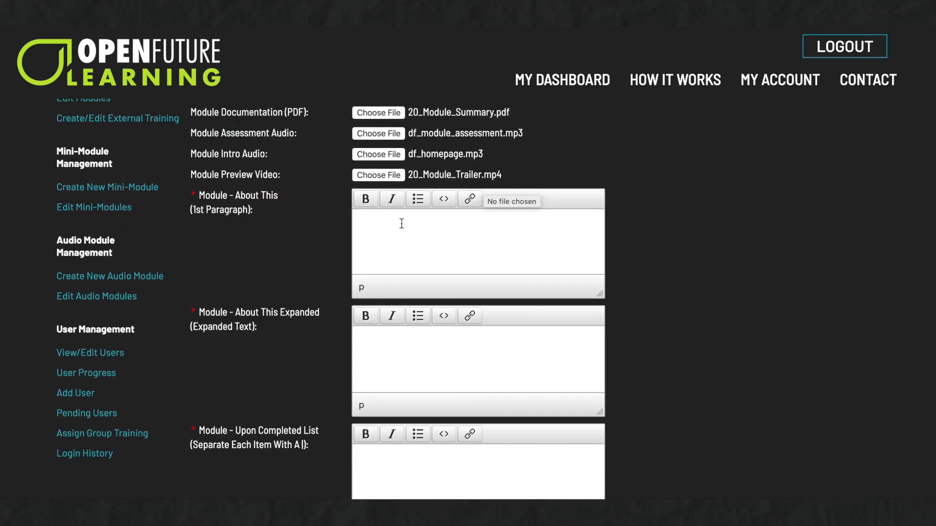
Step: Enter the About This text, pipe-separated outcomes list, keywords 'difficult, families, family, parents, parent' and 20_Module_Thumbnail.png
type("This module is a celebration of families and what we can learn from them. The moving and thoughtful words of the families who made this module will help you to learn from the experience and understand the perspectives of the families that you work with.")
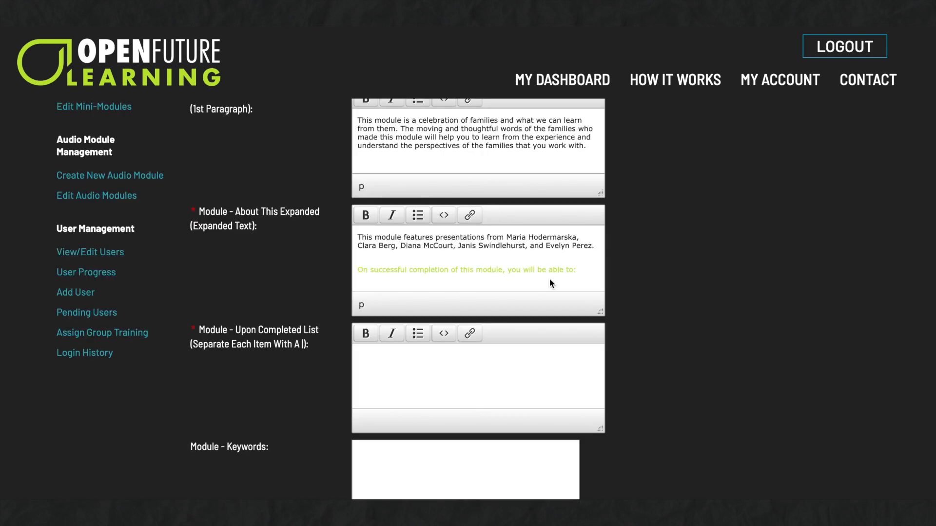
mouse_move(626, 285)
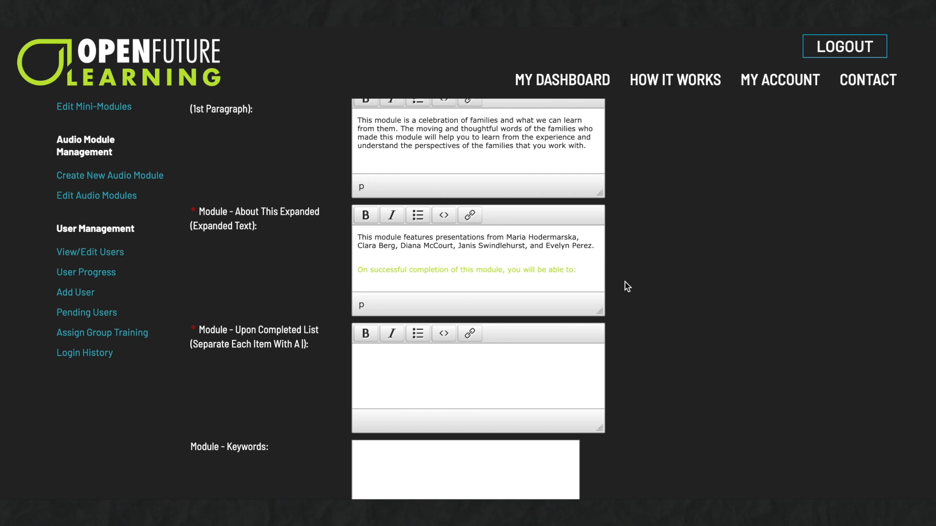
scroll("down", 3)
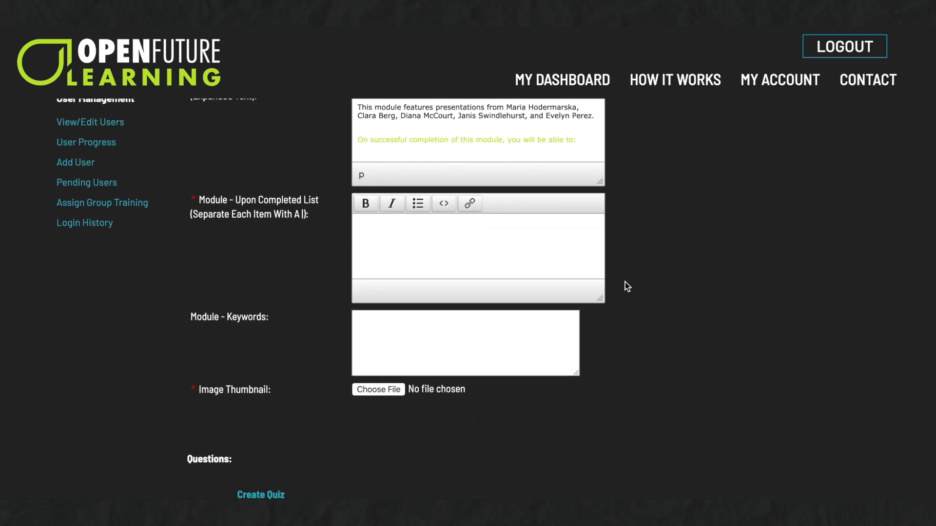
type("Understand that there is no such thing as a difficult family.|Understand the perspectives and experiences of families.|Explain the impact of stress on families.|Understand and help to alleviate the difficulties that families may have as they transition into services.|Help the people you support when there is a family illness or death.|Improve how you communicate with families.|")
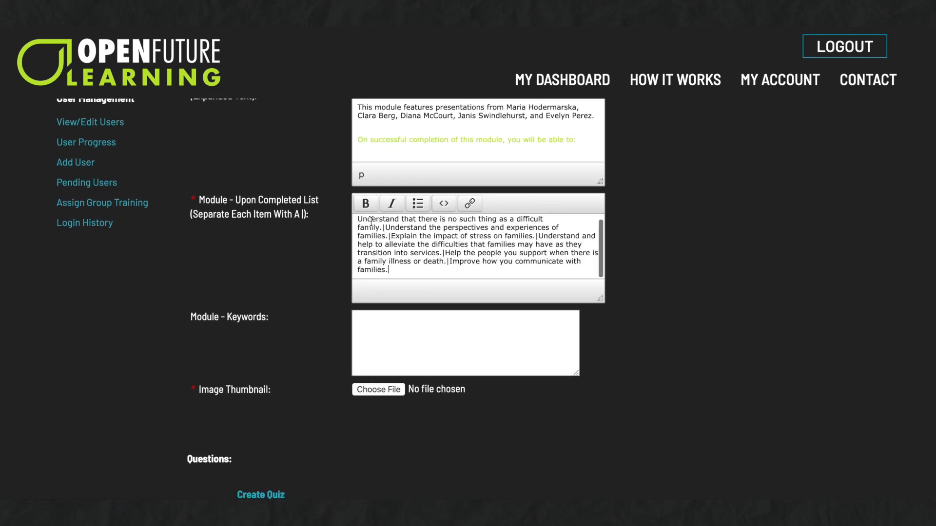
mouse_move(636, 313)
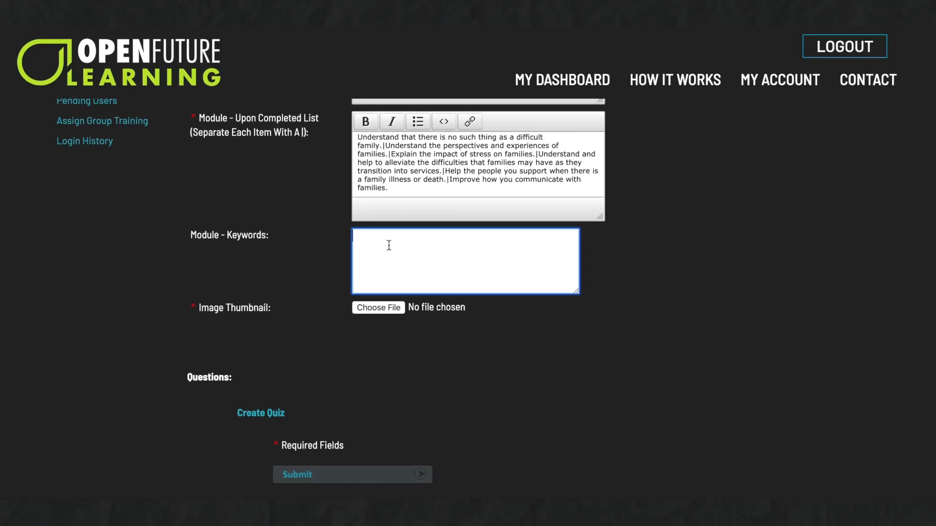
type("difficult, families, family, parents, parent")
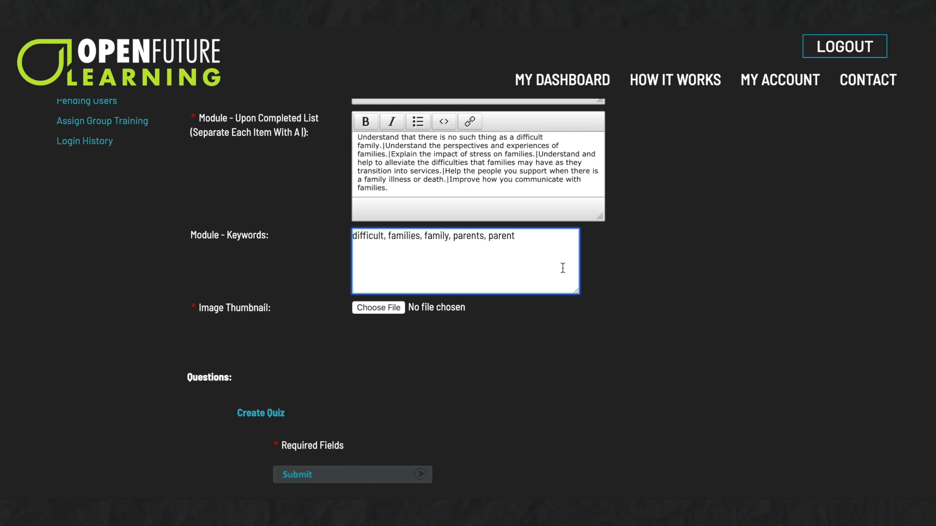
mouse_move(385, 315)
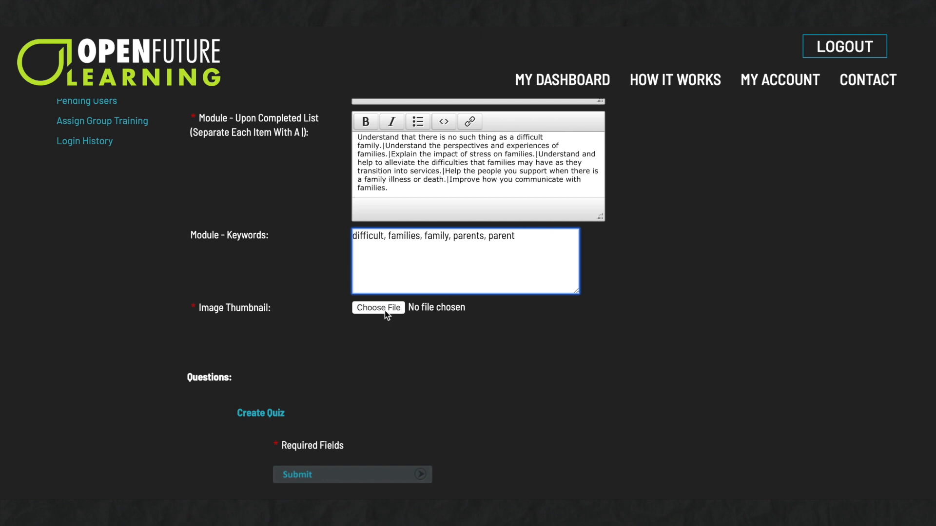
left_click(378, 307)
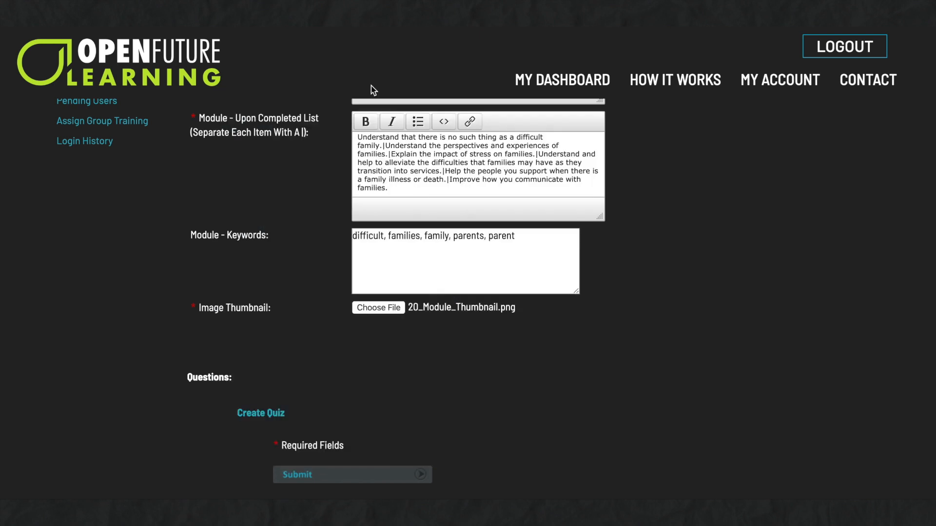
mouse_move(337, 275)
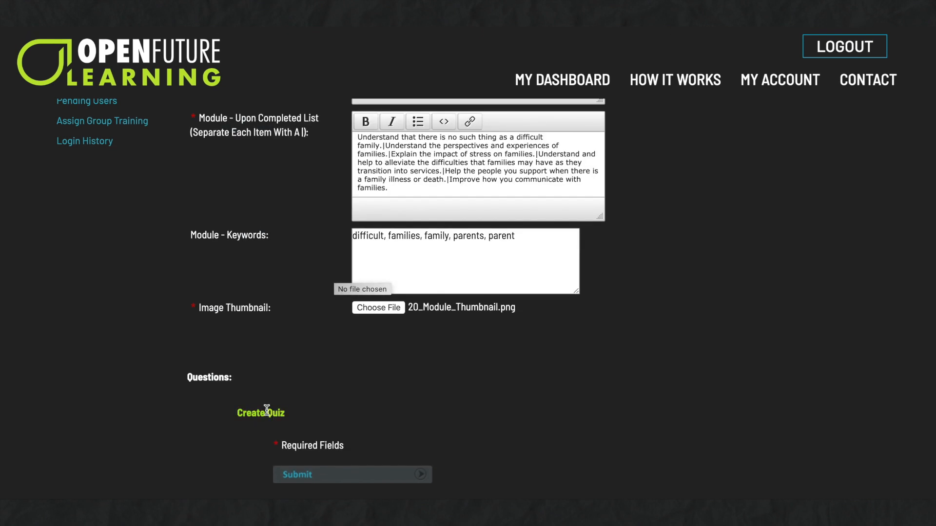
Step: Fill the Difficult Families? ten-question quiz and submit the module with it
left_click(261, 413)
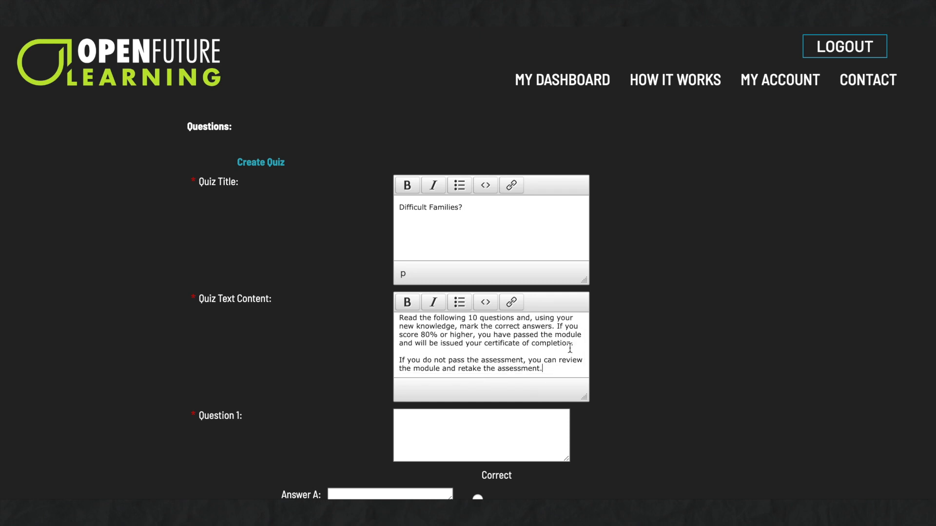
scroll("down", 3)
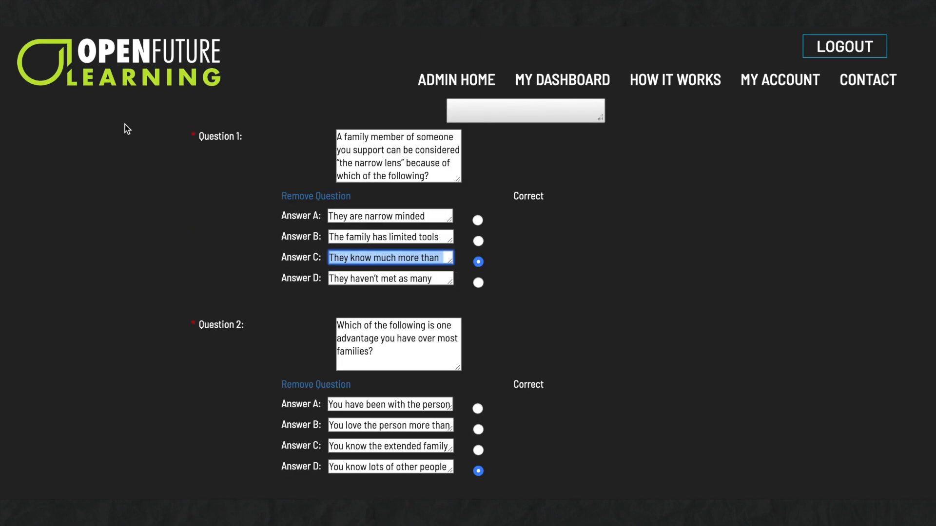
mouse_move(430, 304)
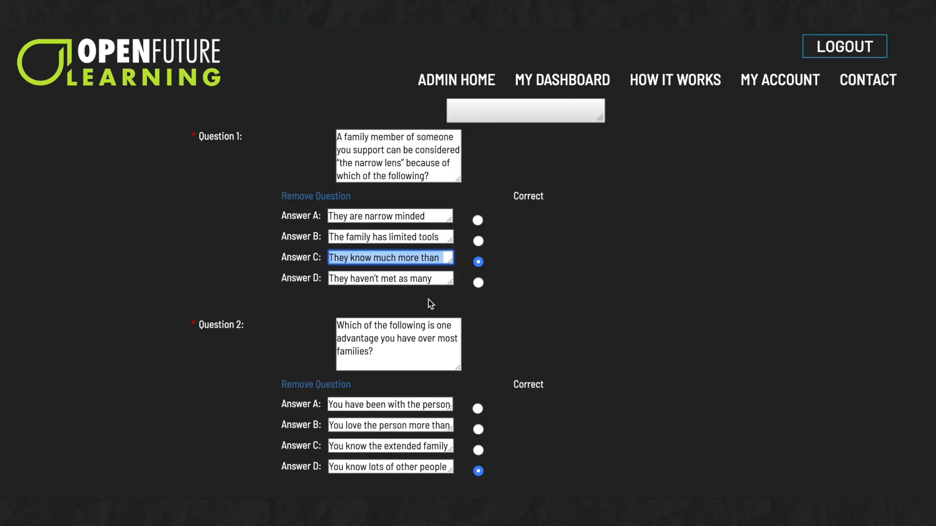
scroll("down", 3)
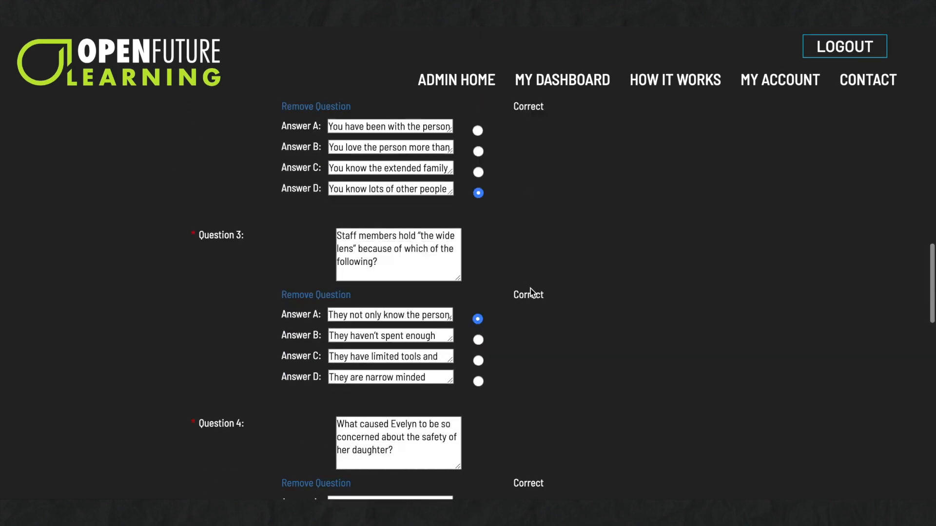
scroll("down", 3)
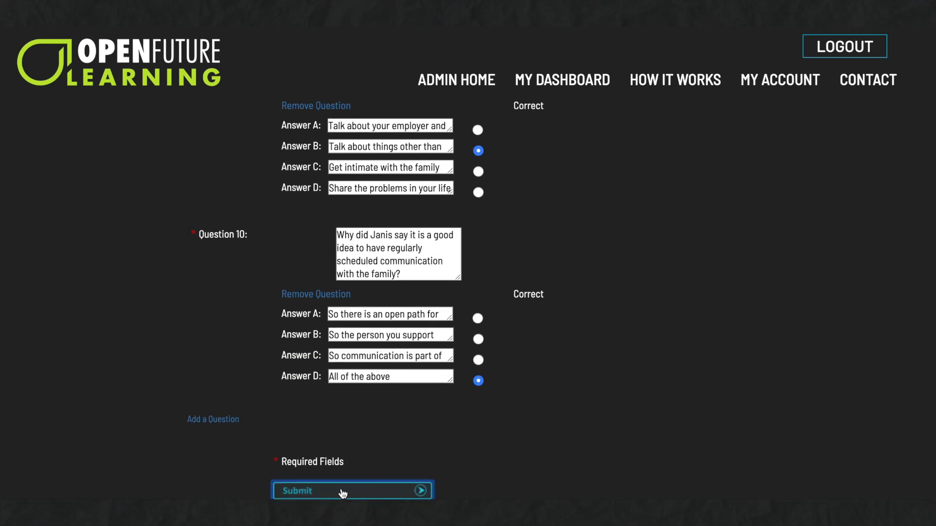
left_click(352, 490)
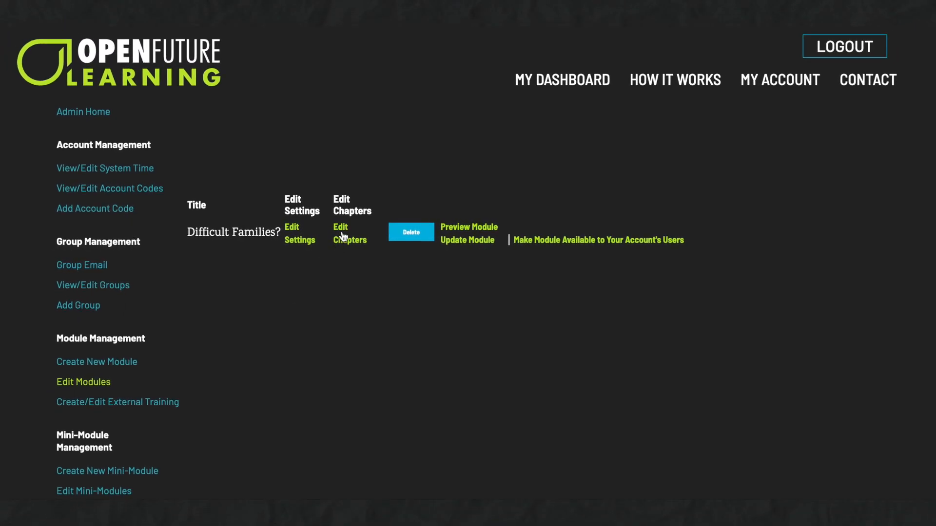
Step: Name chapter 1 Introduction with runtime 20 and its description
left_click(349, 233)
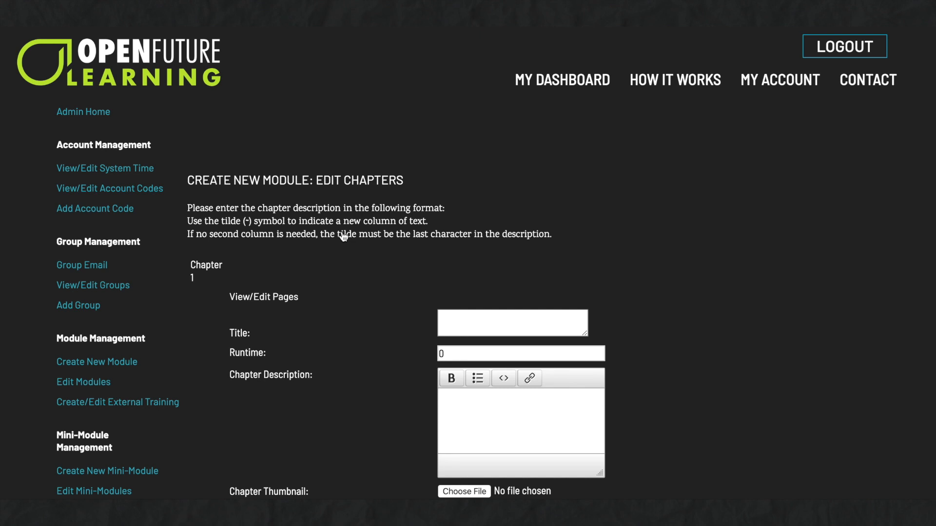
type("Introduction")
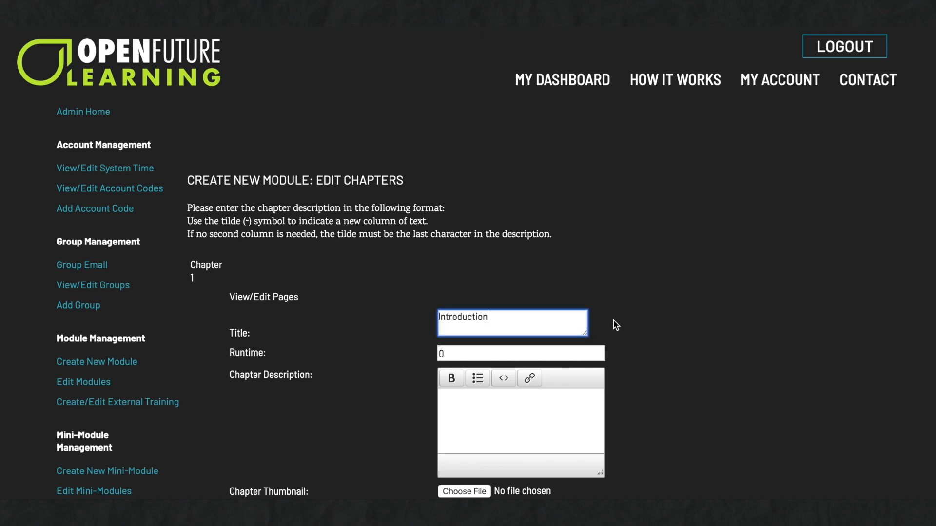
left_click(519, 352)
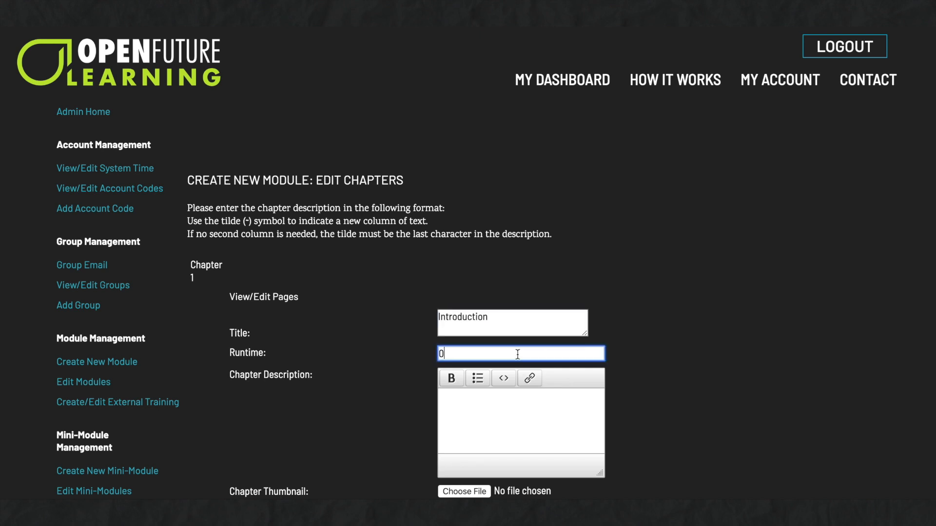
type("20")
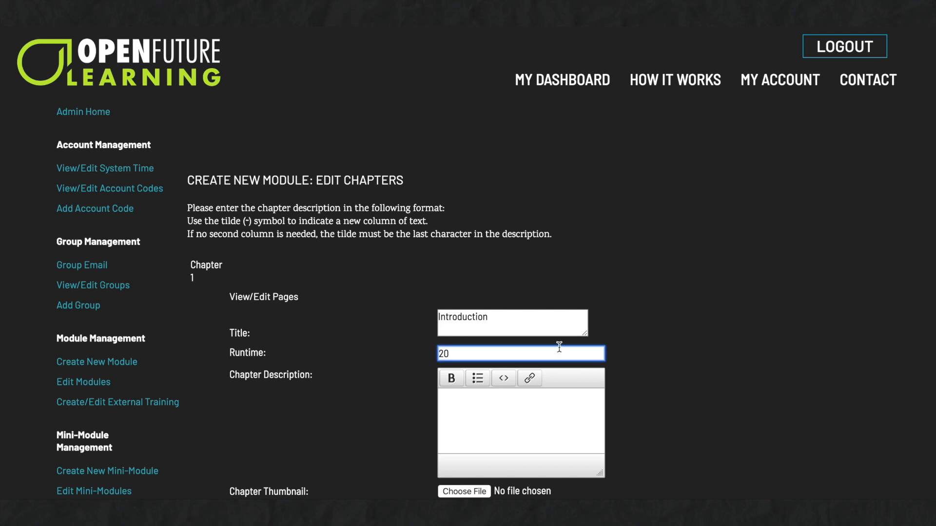
scroll("down", 3)
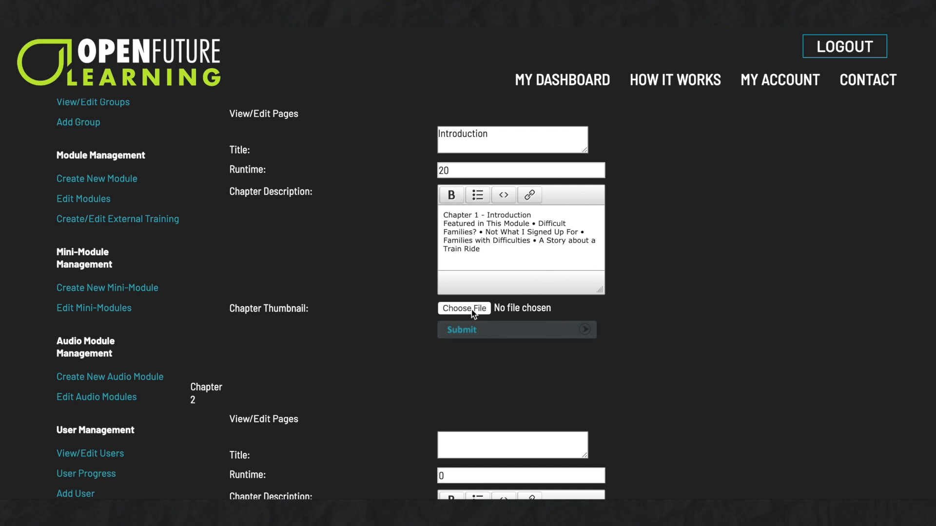
Step: Choose 1.jpg as the chapter thumbnail and submit chapter 1
left_click(464, 308)
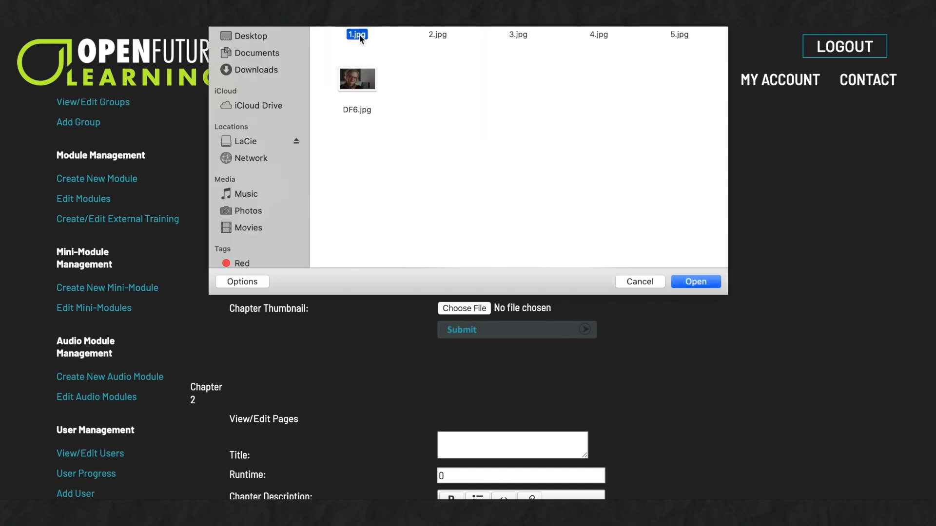
left_click(694, 280)
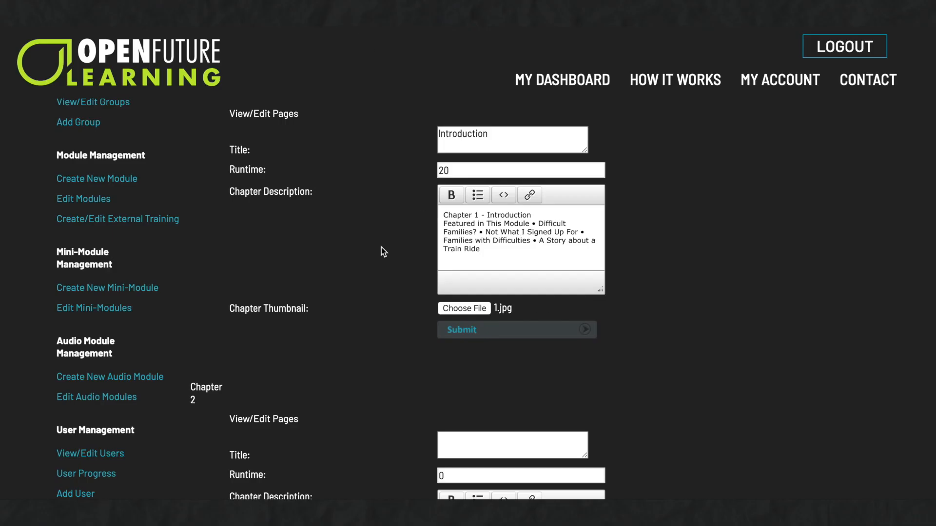
mouse_move(496, 330)
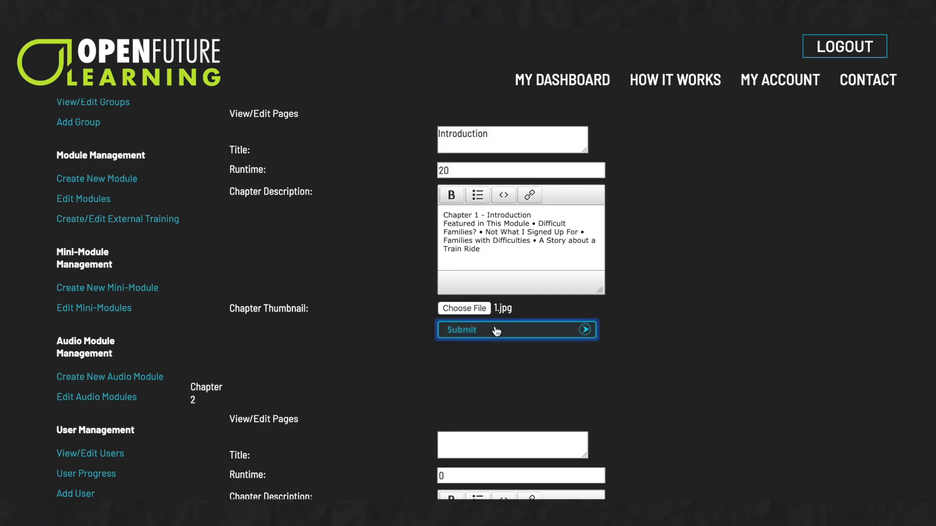
left_click(516, 329)
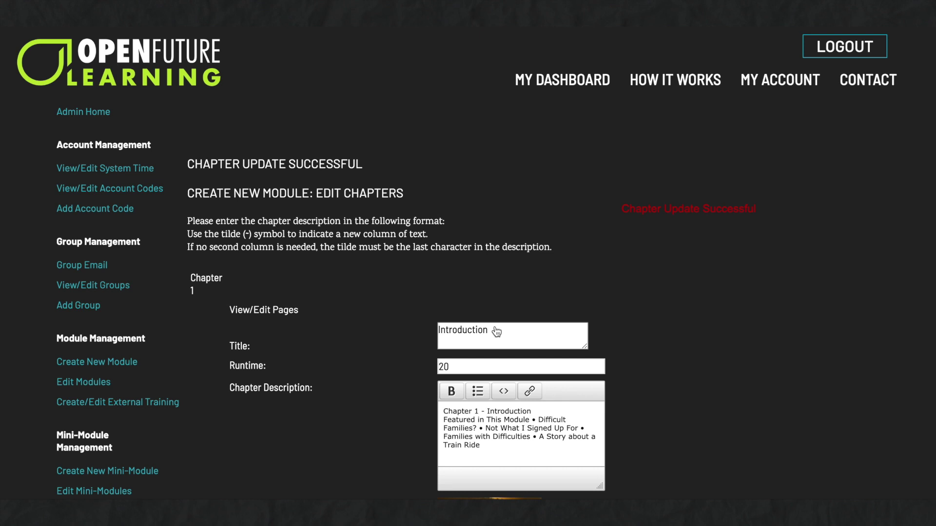
mouse_move(386, 325)
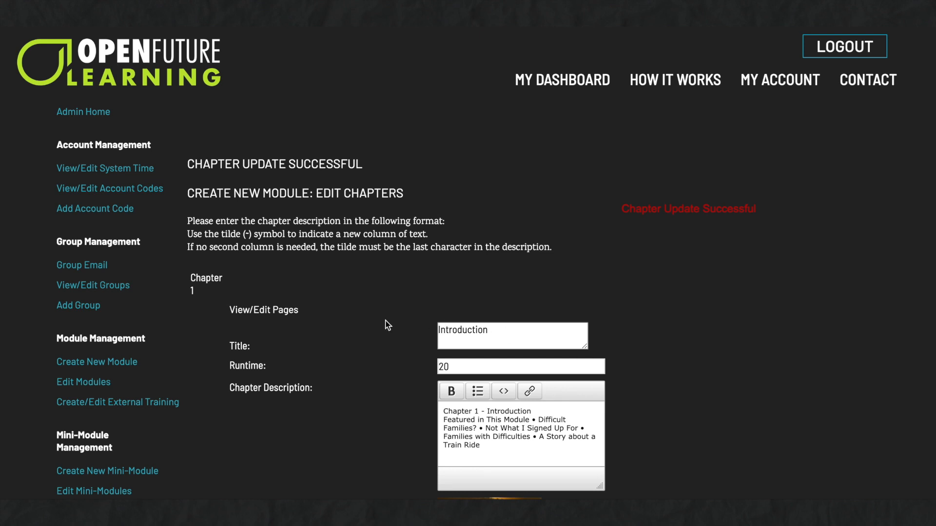
mouse_move(263, 309)
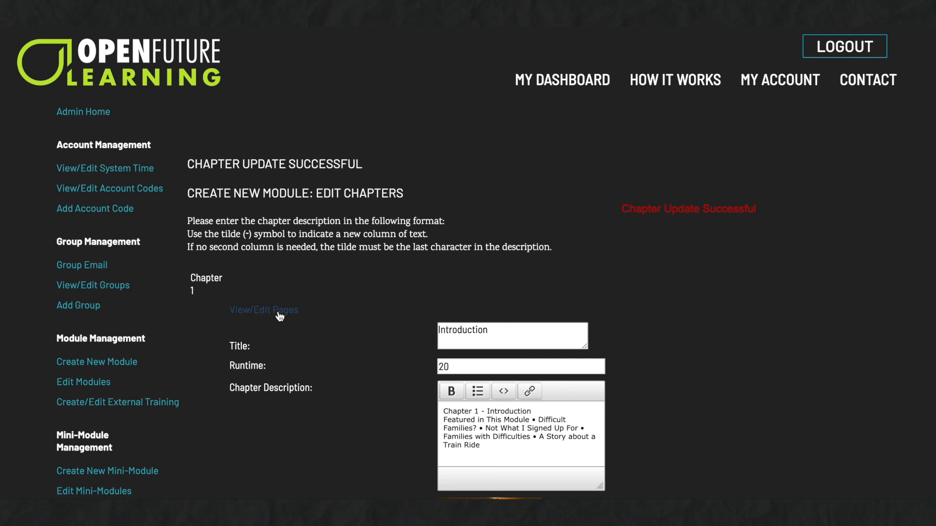
Step: Add a new chapter 1 page titled About Me with df_1-1.mp3 as its audio
left_click(263, 310)
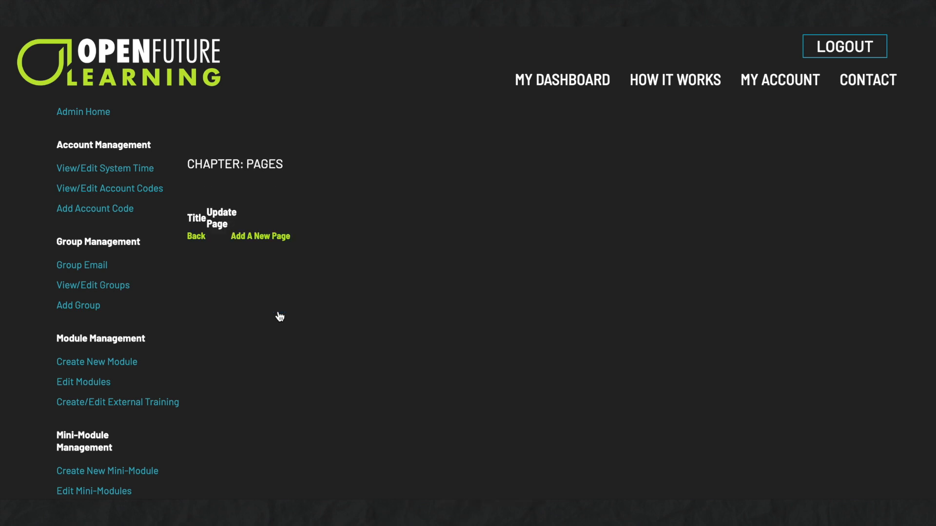
mouse_move(266, 244)
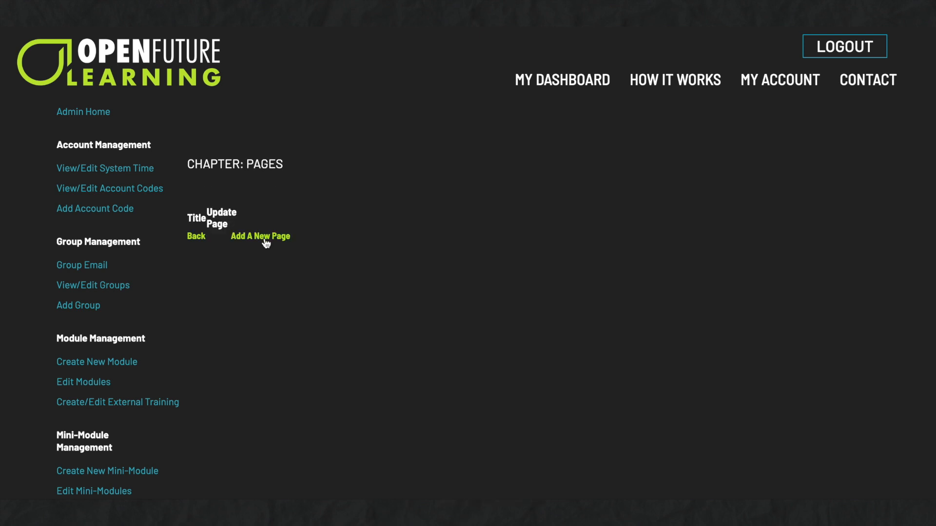
left_click(259, 236)
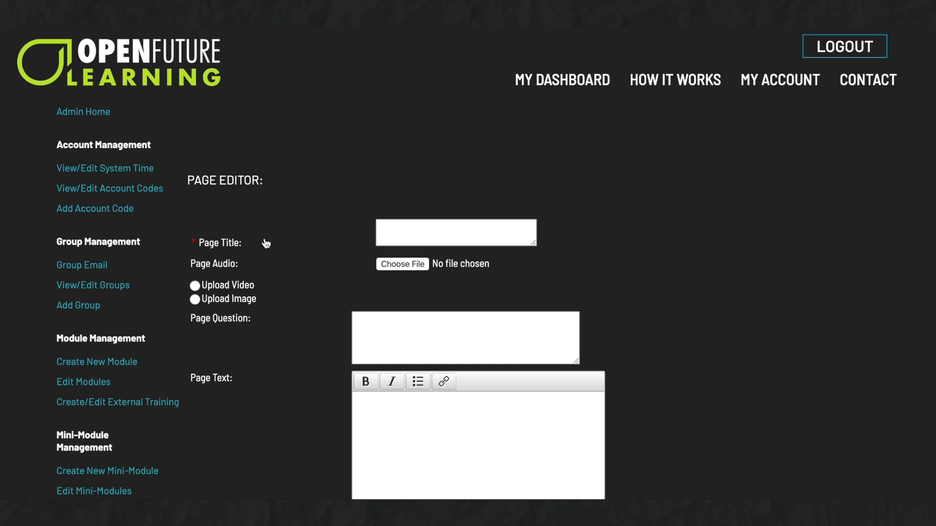
type("About Me")
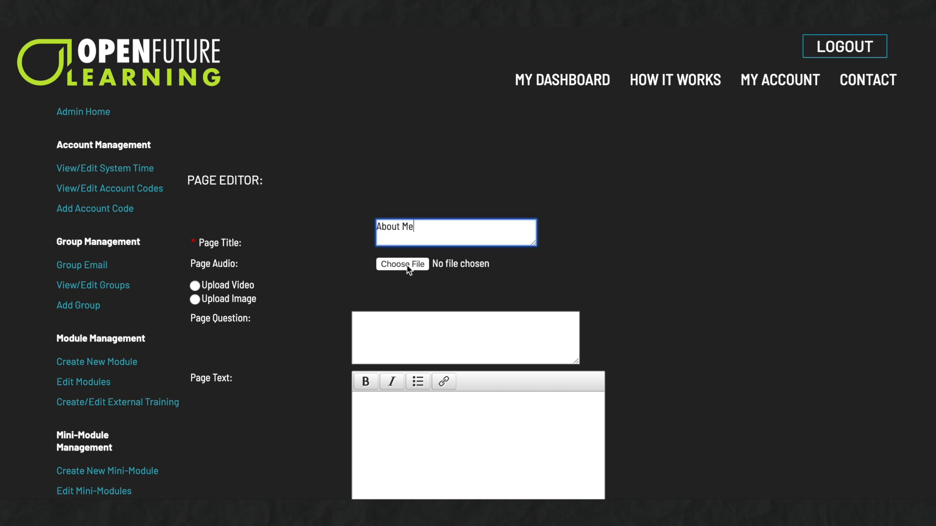
left_click(403, 264)
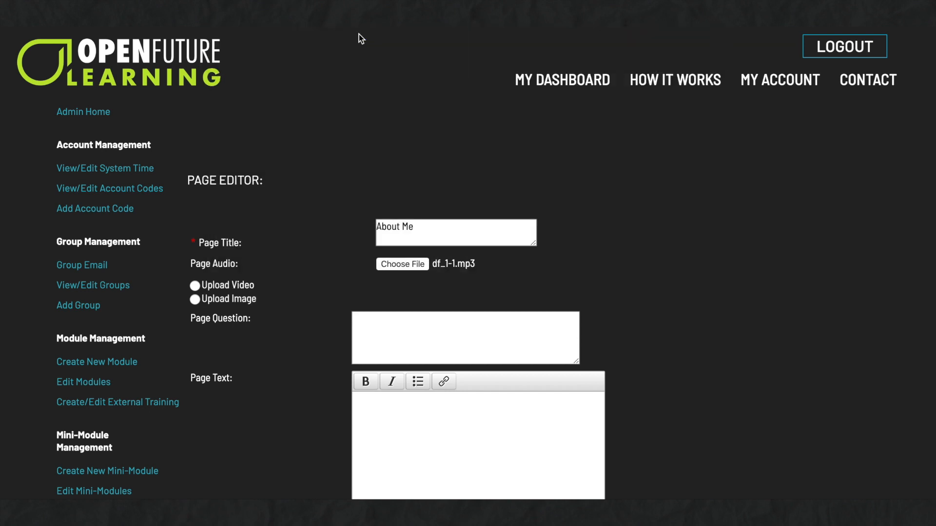
mouse_move(330, 148)
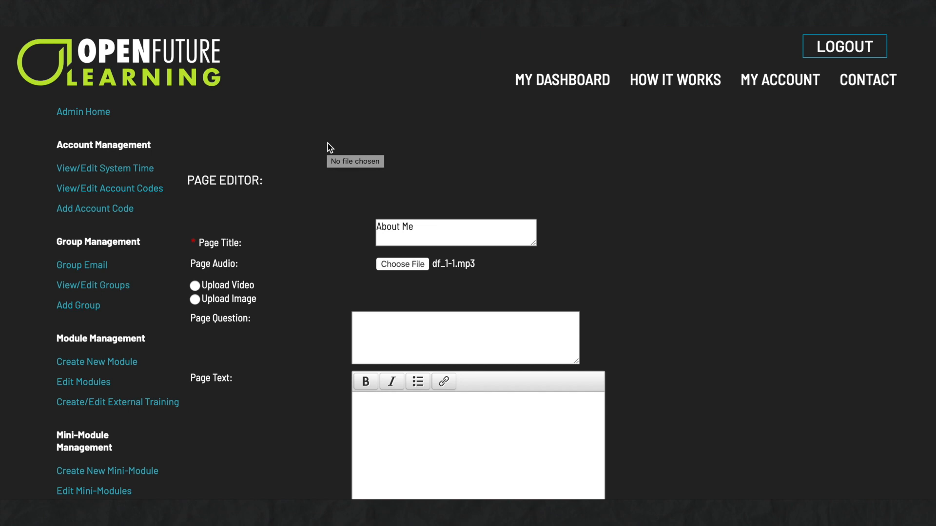
mouse_move(315, 247)
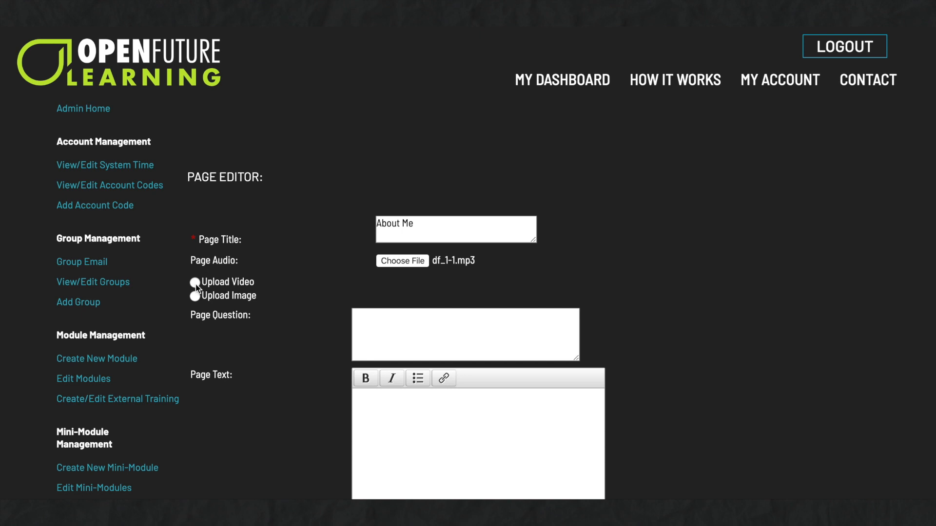
Step: Upload video 20_1_1.mp4 to the About Me page, without captions
left_click(195, 282)
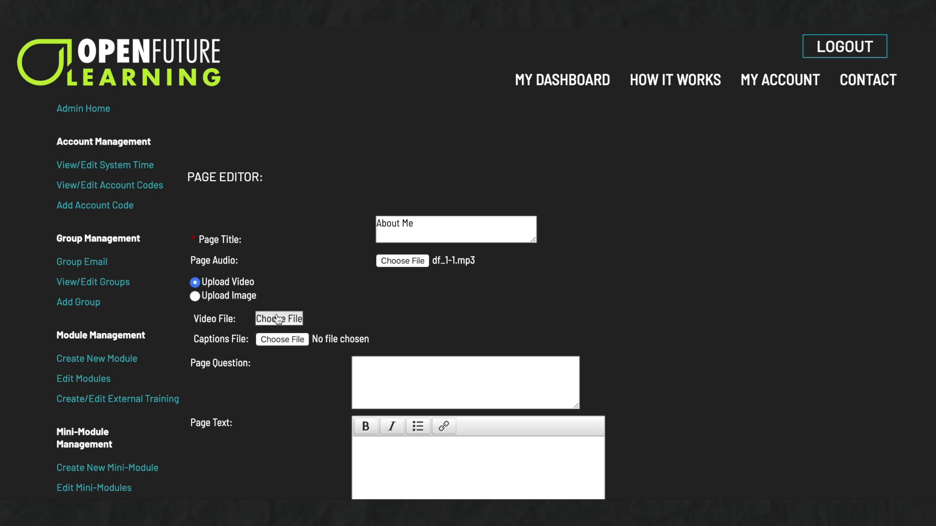
left_click(278, 318)
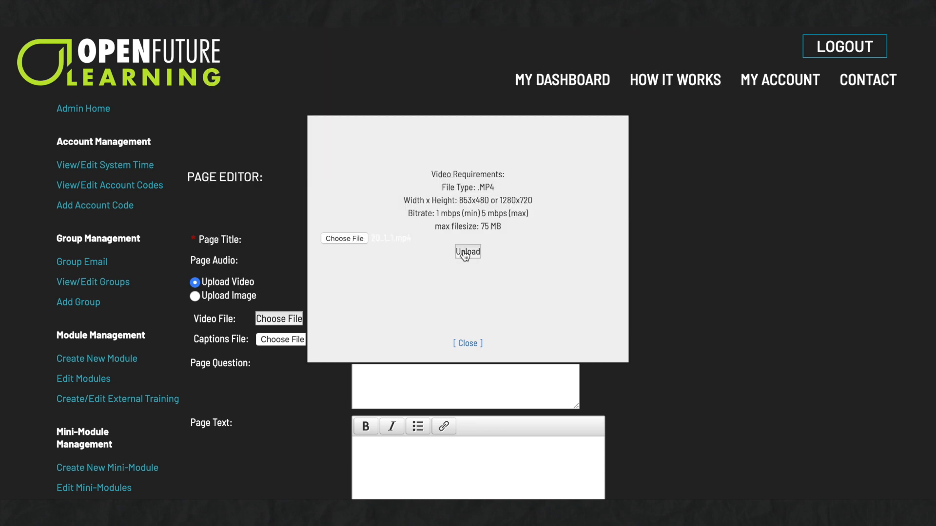
left_click(467, 252)
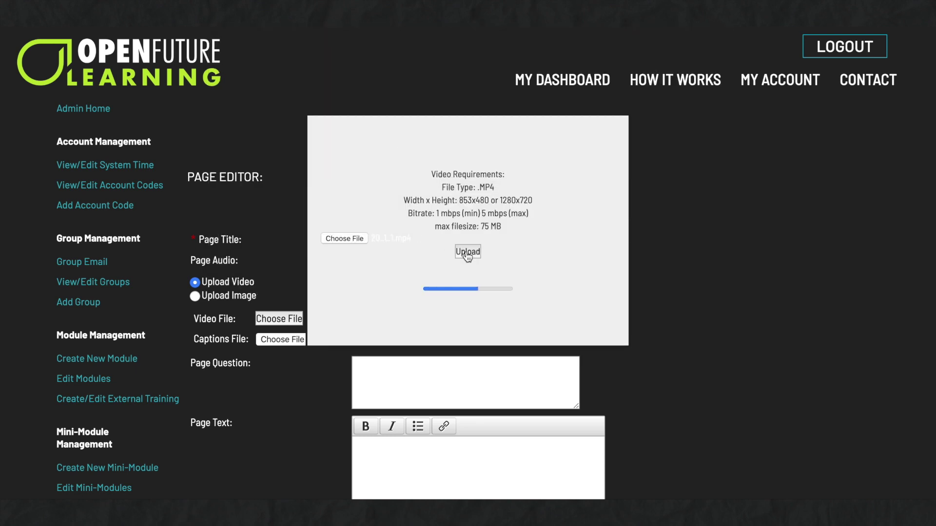
left_click(466, 251)
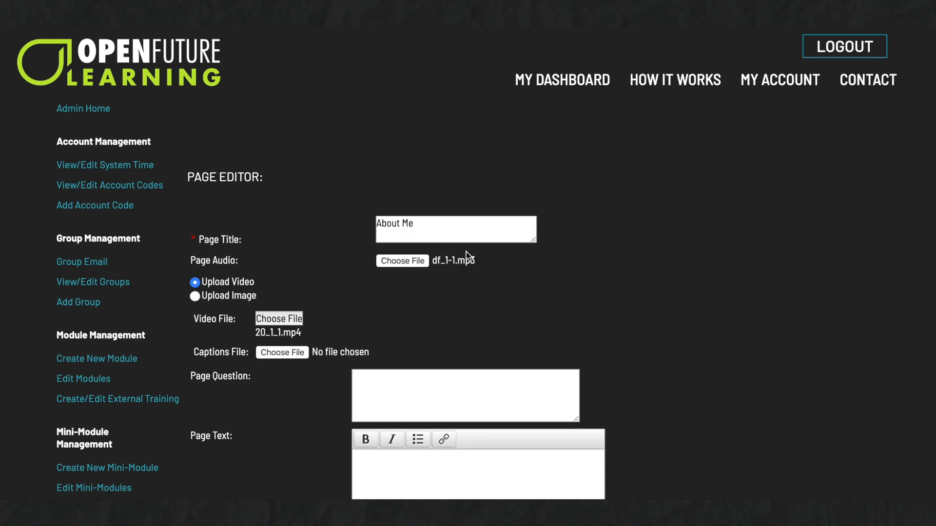
scroll("down", 3)
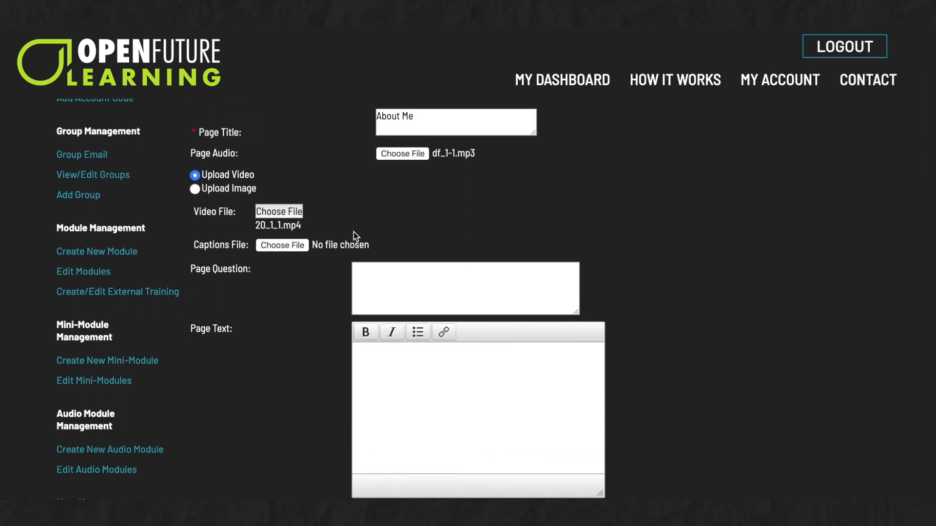
Step: Switch the page media to Upload Image and close the image dialog without uploading
left_click(195, 189)
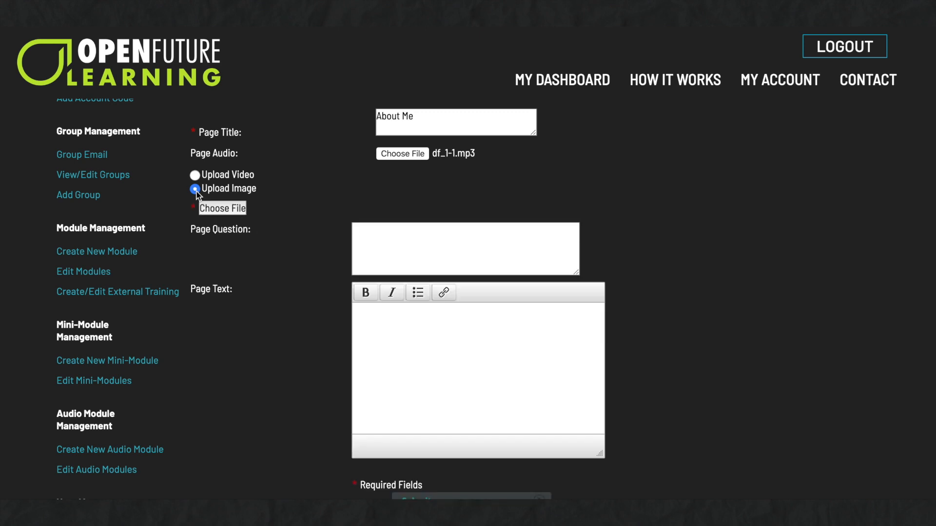
left_click(221, 208)
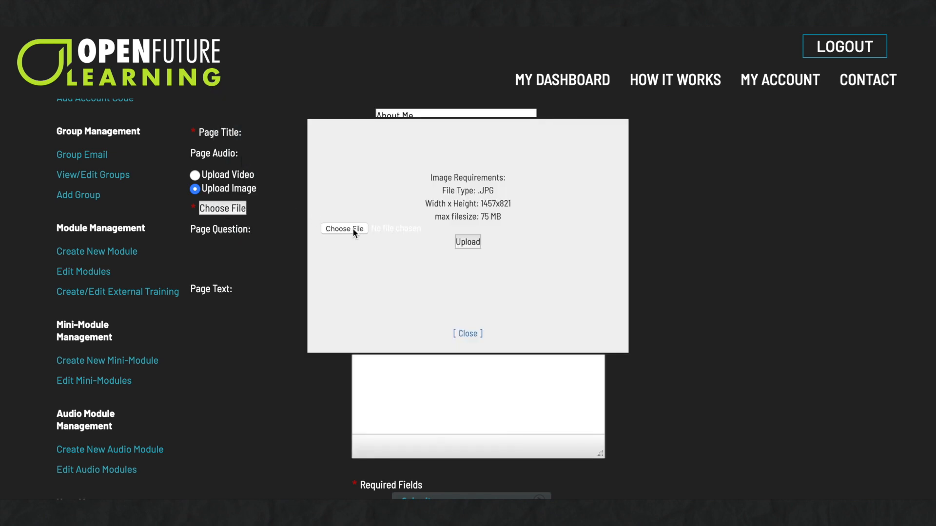
mouse_move(364, 134)
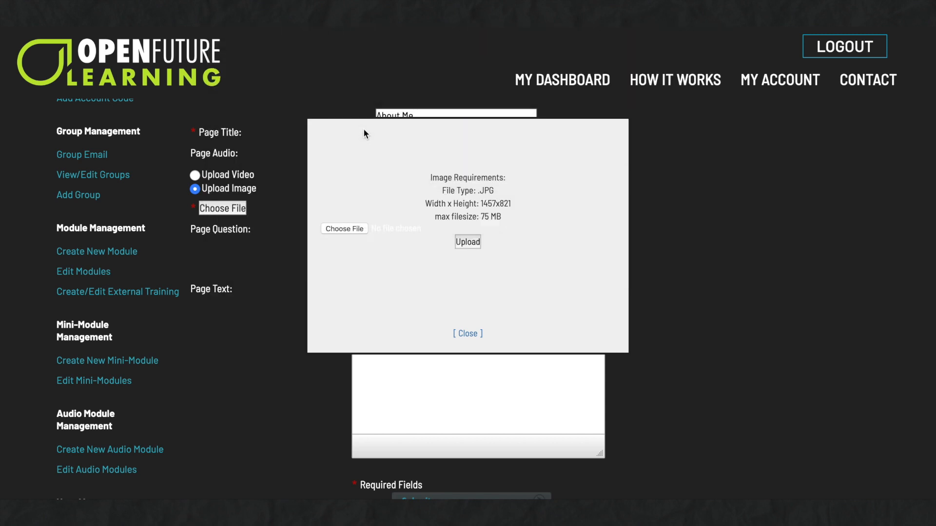
left_click(467, 242)
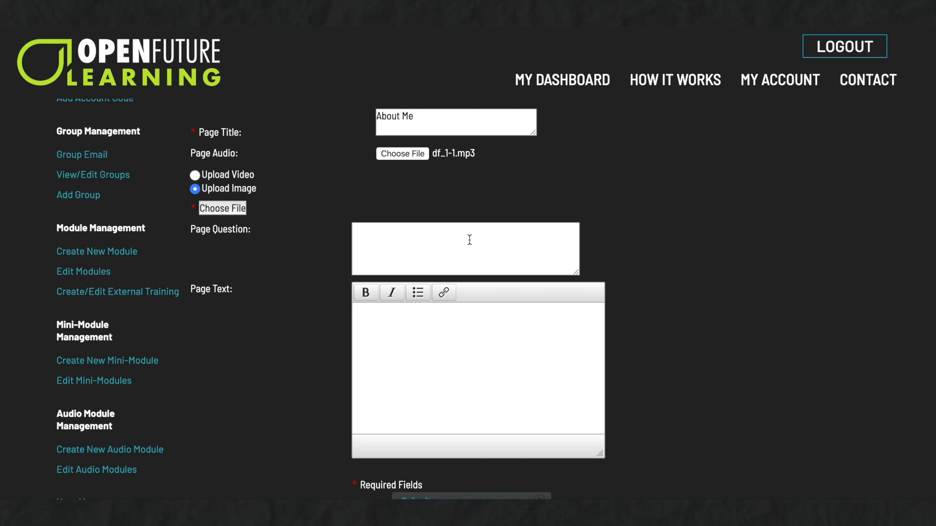
Step: Add the question 'How did the film on this page make you think about your role?' and intro text, then submit the page
type("How did the film on this page make you think about your role?")
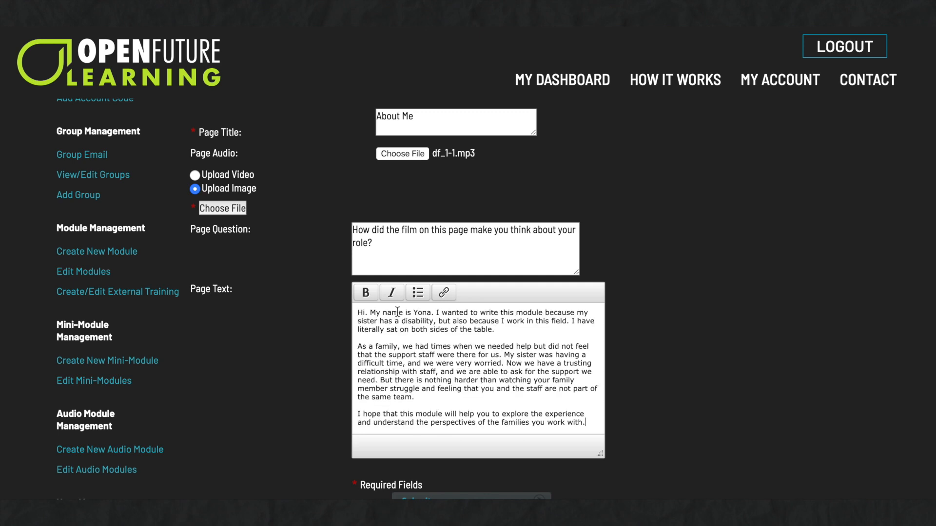
mouse_move(417, 330)
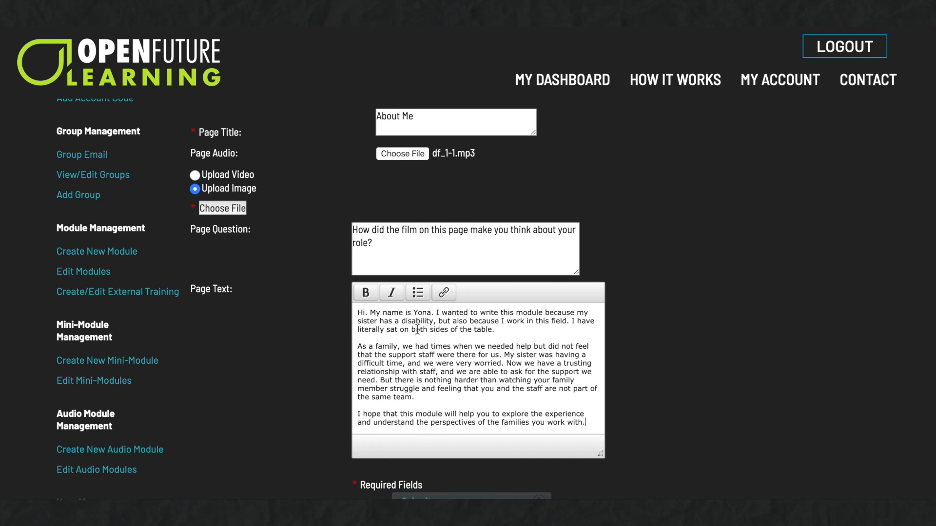
scroll("down", 3)
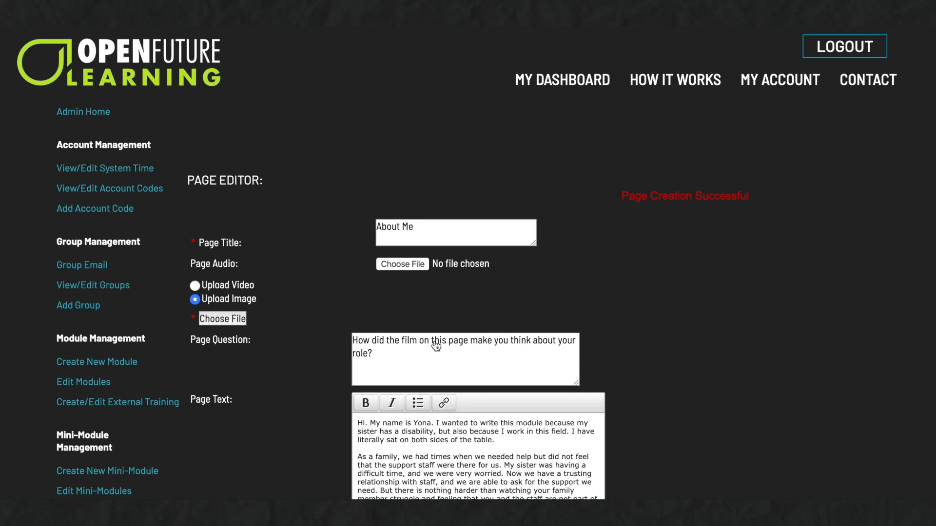
mouse_move(614, 323)
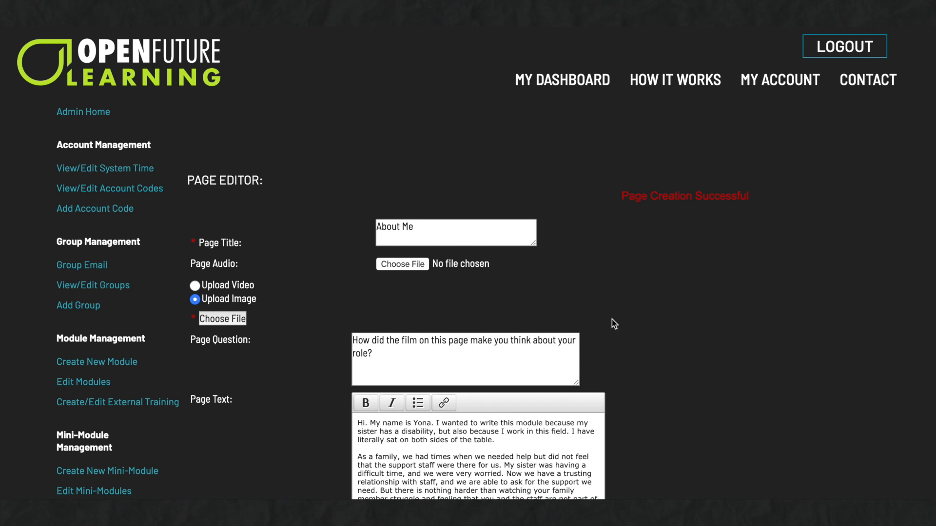
scroll("down", 3)
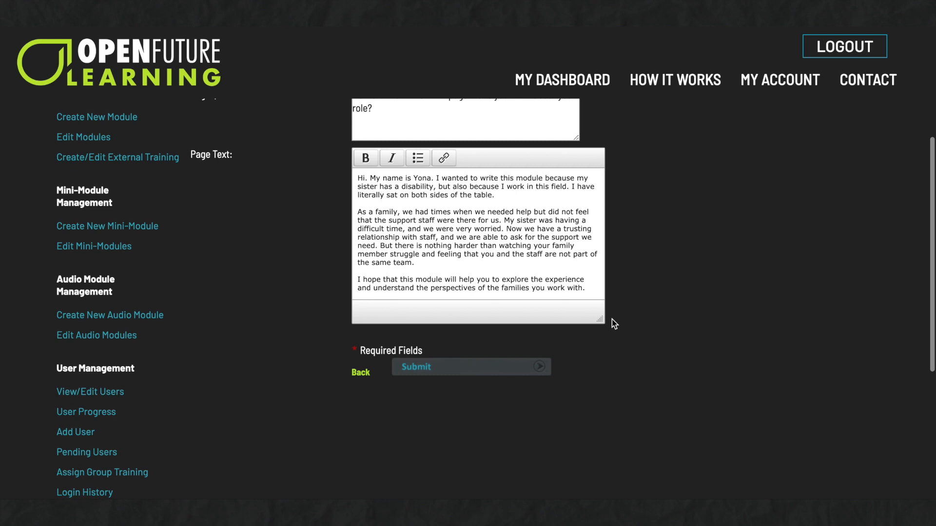
mouse_move(361, 372)
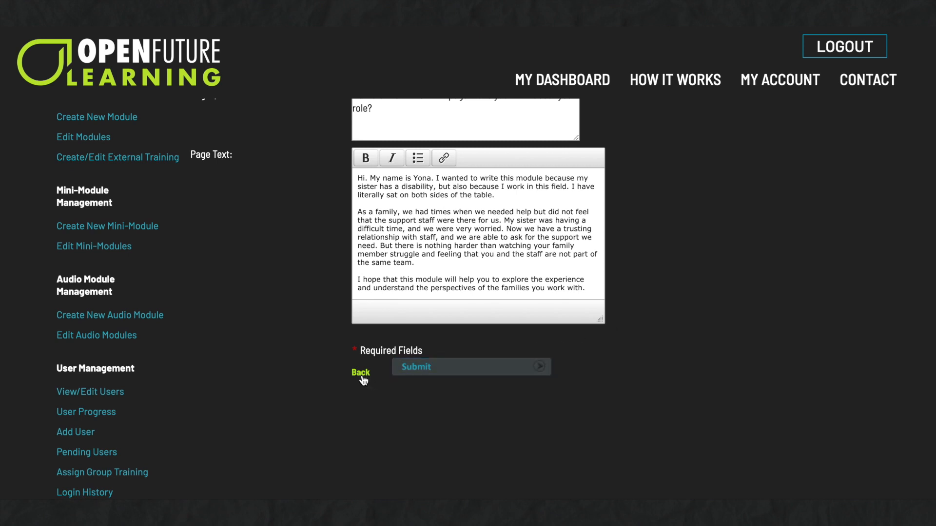
Step: Add the 'Featured in This Module' page to Chapter 1 alongside 'About Me', then return to the chapter editor
left_click(361, 373)
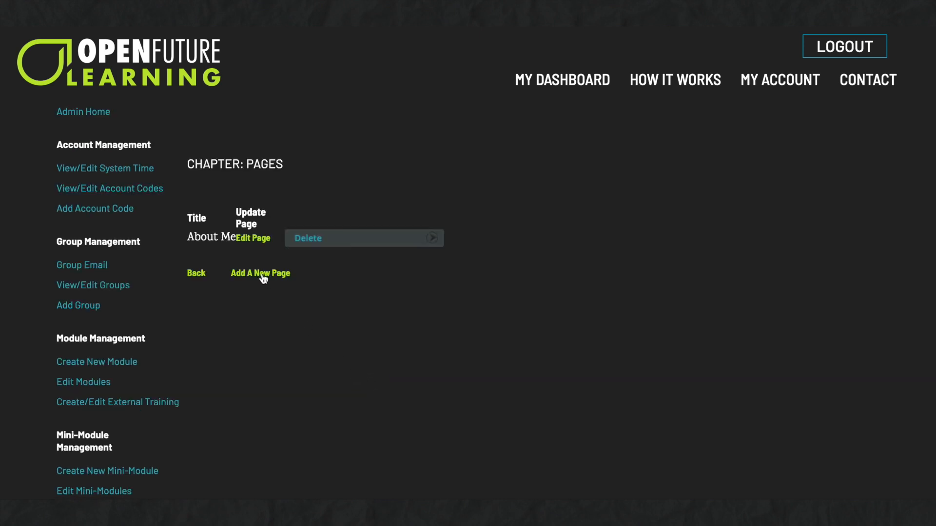
left_click(260, 273)
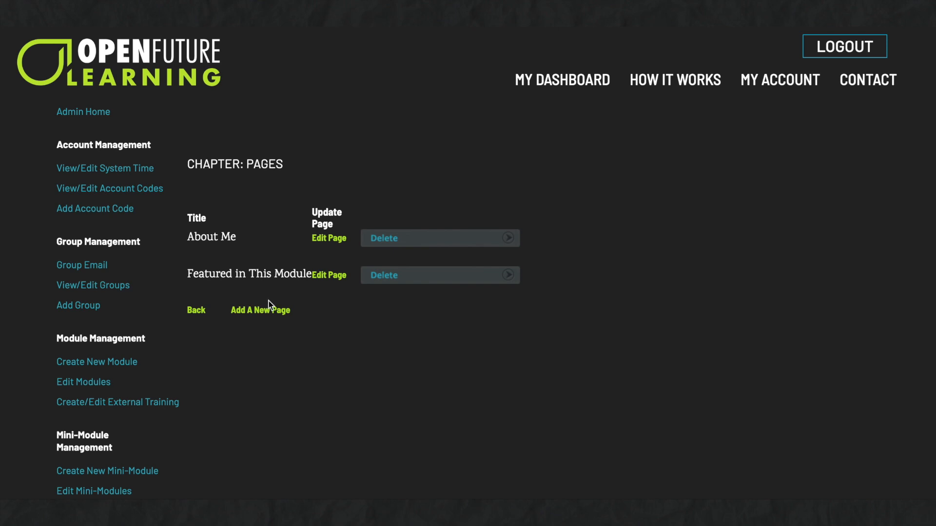
left_click(196, 310)
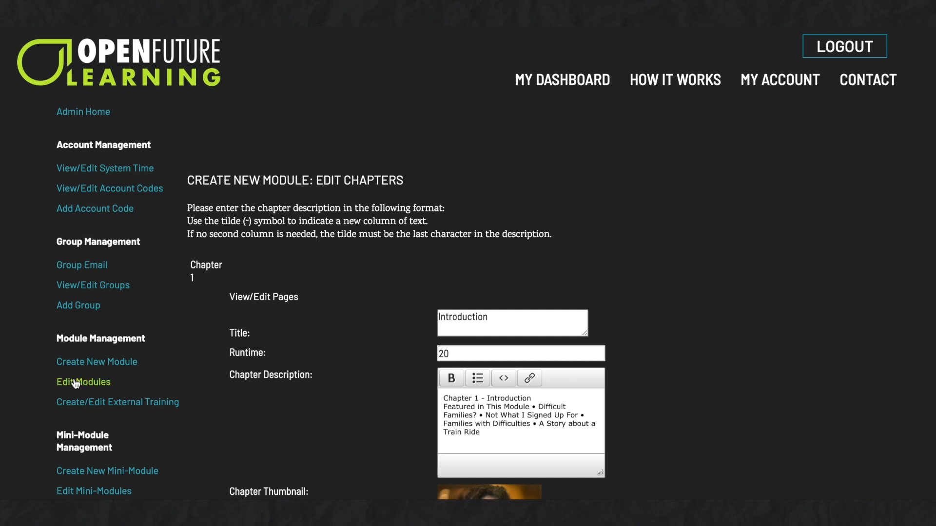
Step: Preview 'Difficult Families?' in the module player showing six chapters and an assessment, then close it
left_click(83, 382)
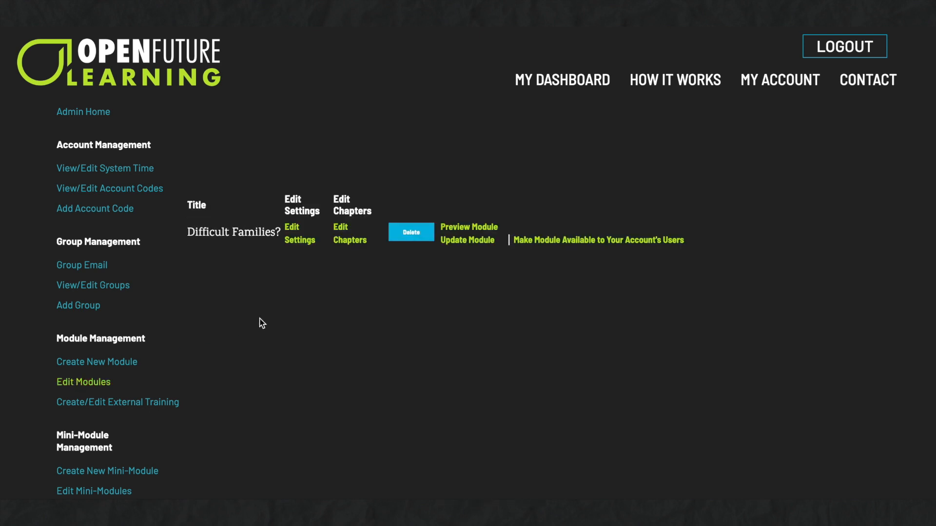
mouse_move(475, 232)
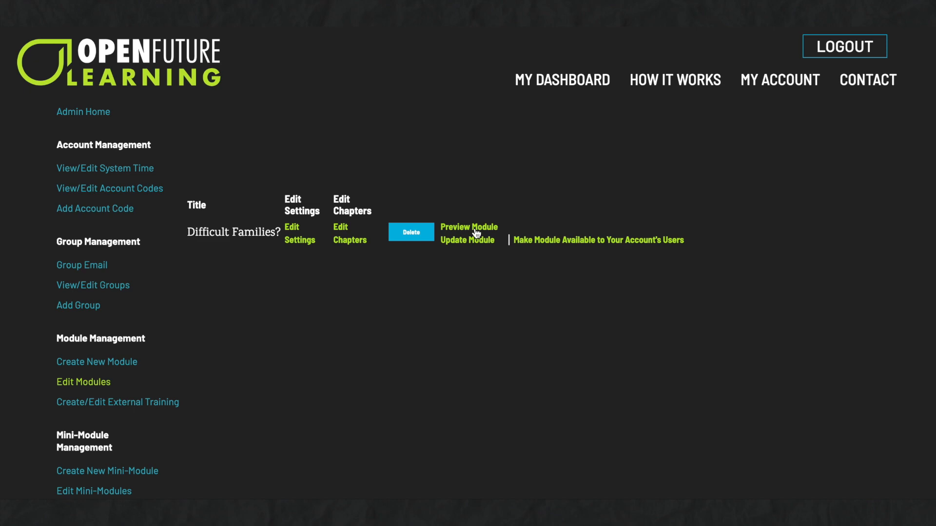
left_click(468, 227)
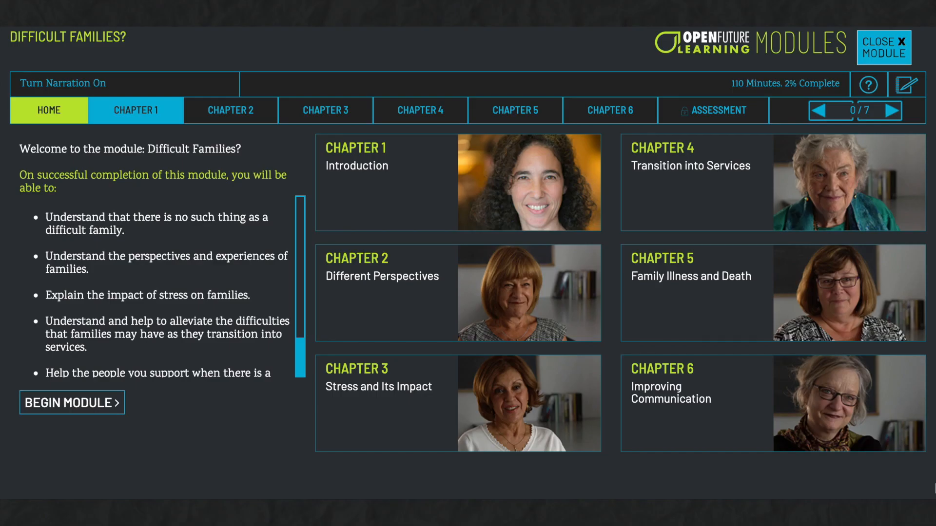
left_click(884, 47)
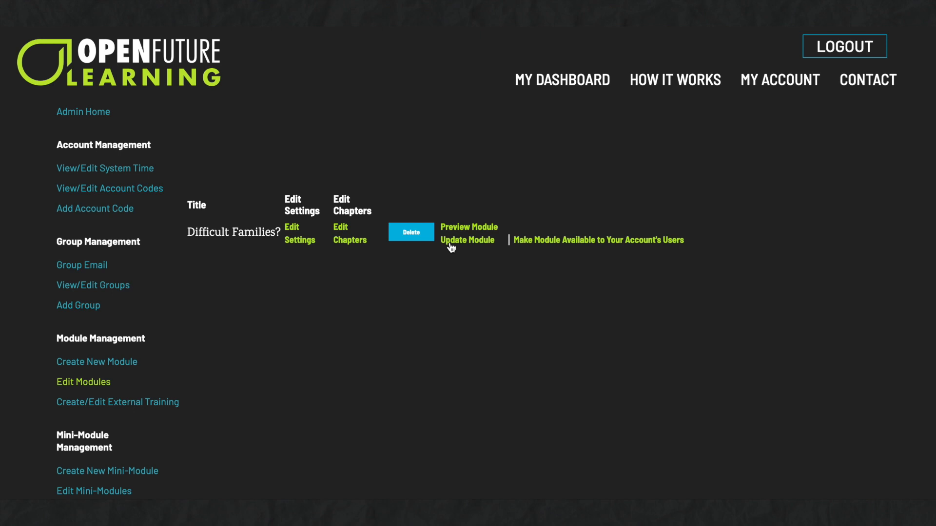
mouse_move(455, 240)
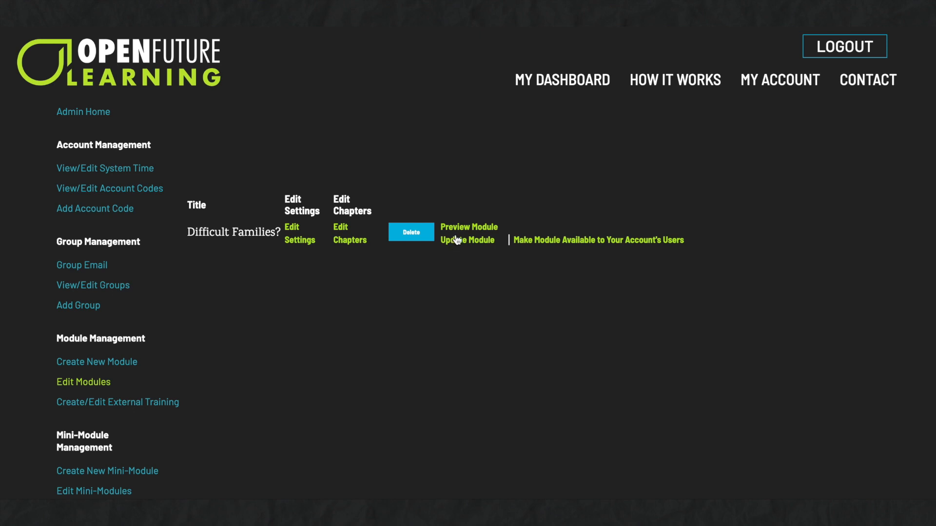
mouse_move(474, 230)
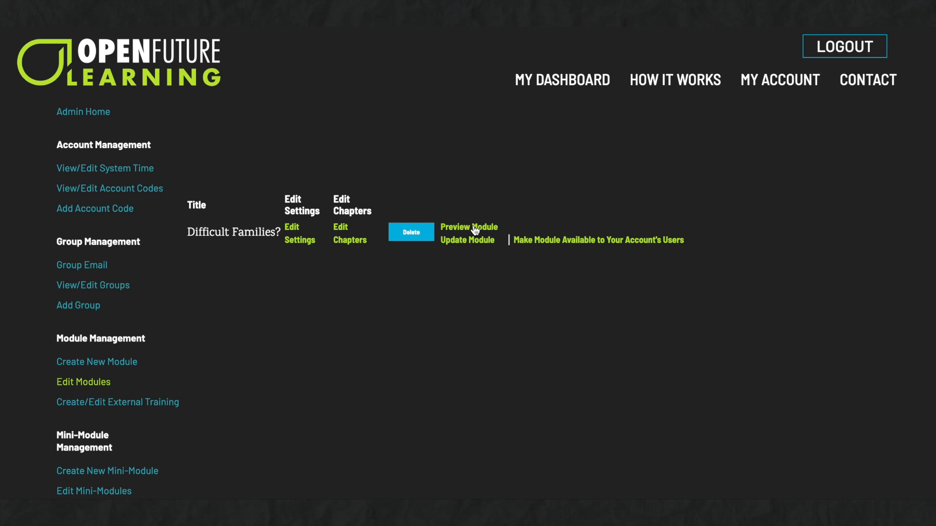
mouse_move(76, 386)
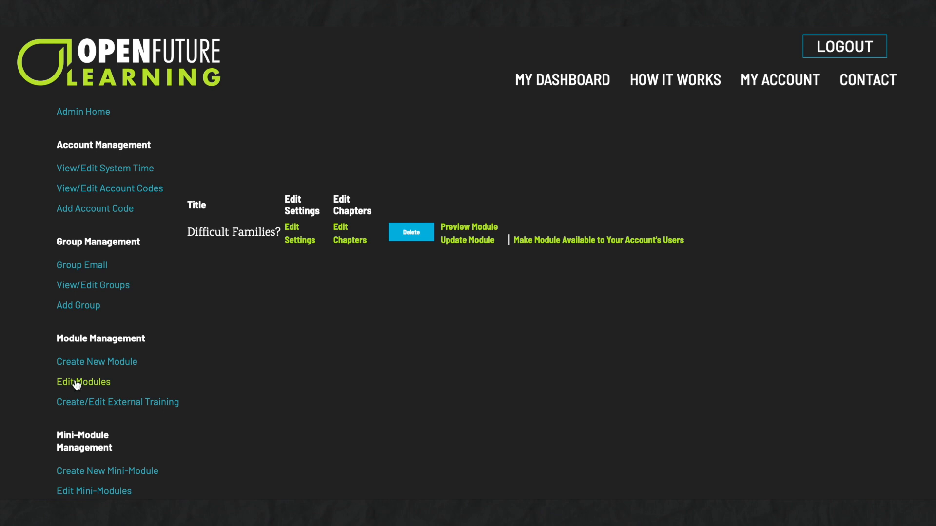